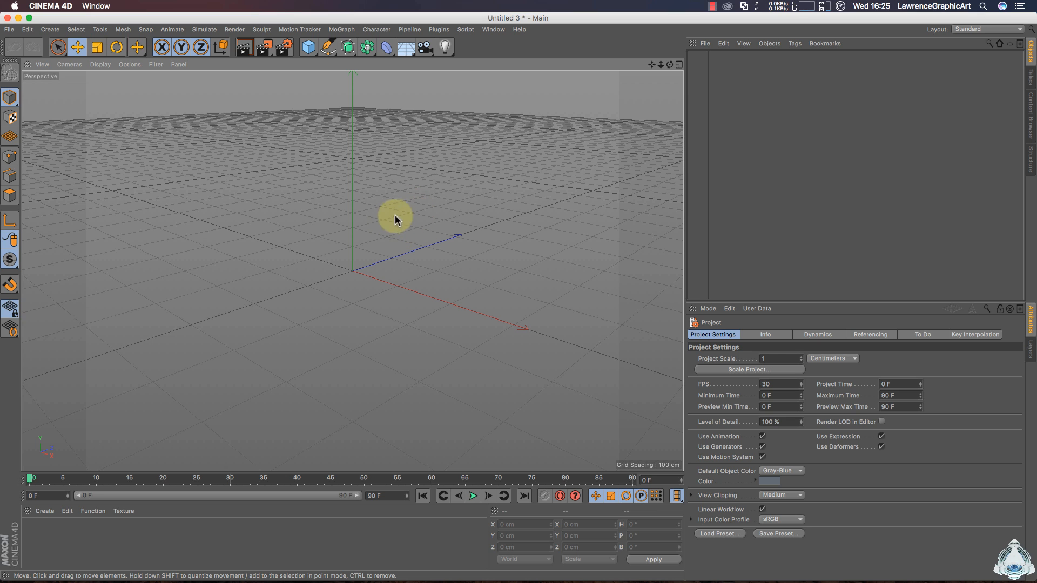
# Add a default Sphere primitive at the origin from the primitives palette
pyautogui.click(307, 47)
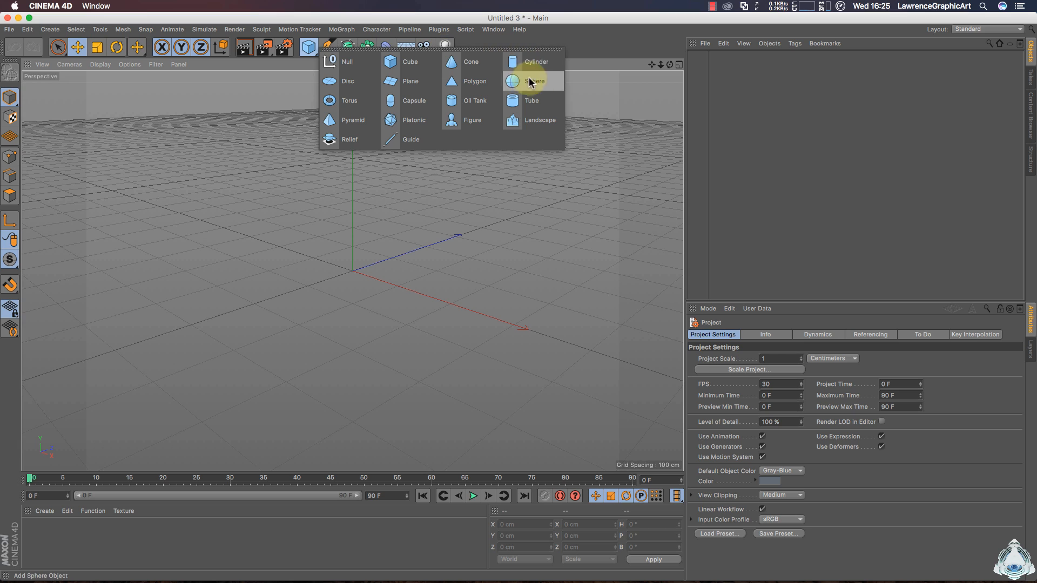
pyautogui.click(527, 81)
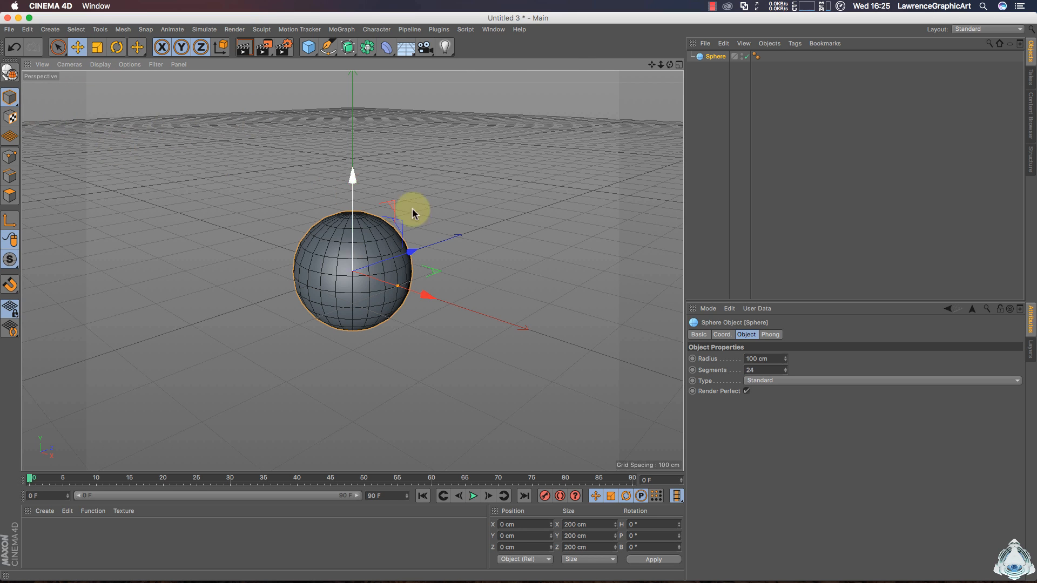
pyautogui.click(715, 57)
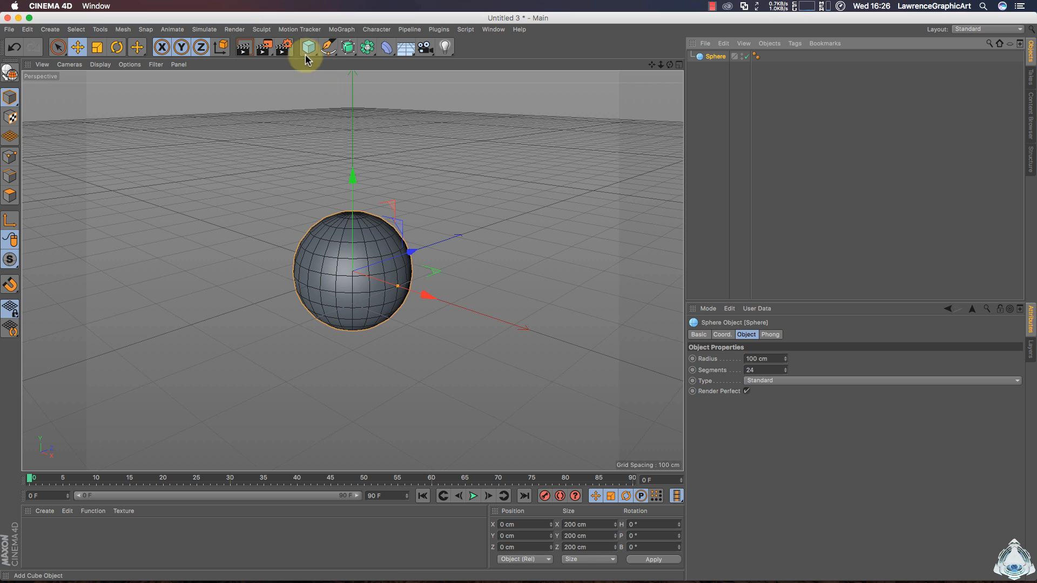
# Add a Displacer deformer under the Sphere, using a Water shader for displacement
pyautogui.click(382, 48)
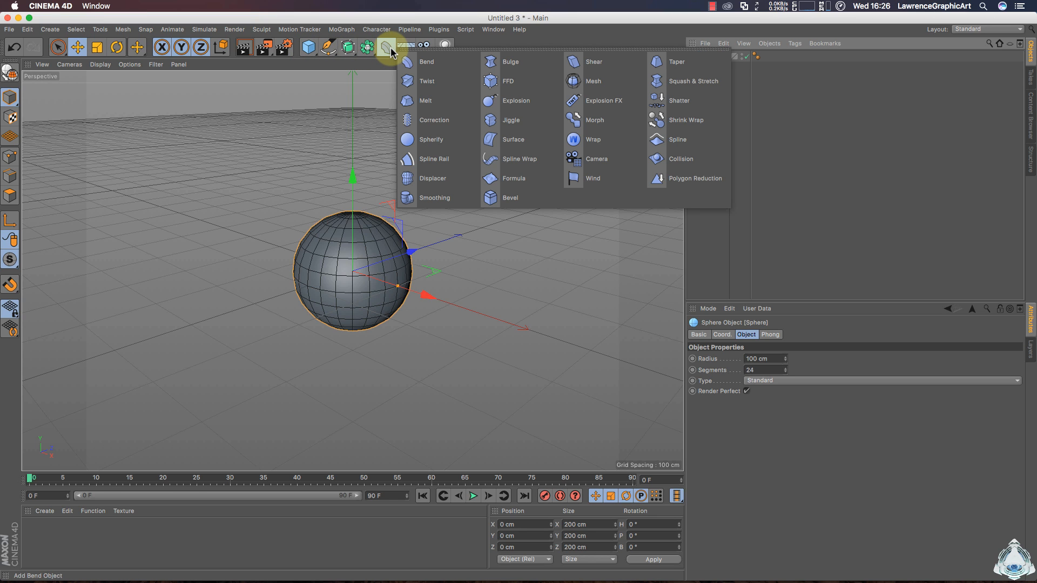
pyautogui.moveTo(446, 181)
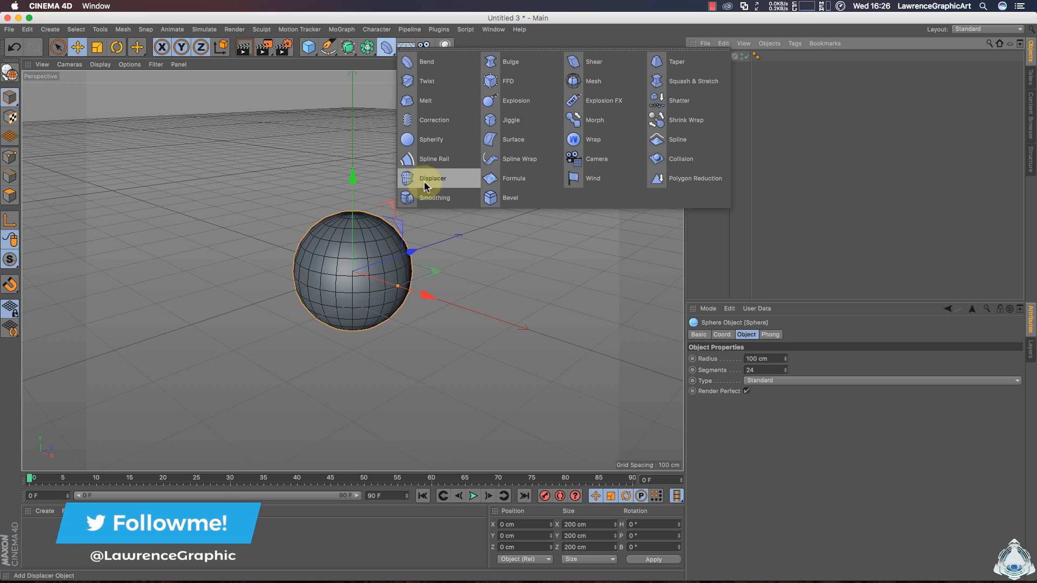
pyautogui.click(432, 178)
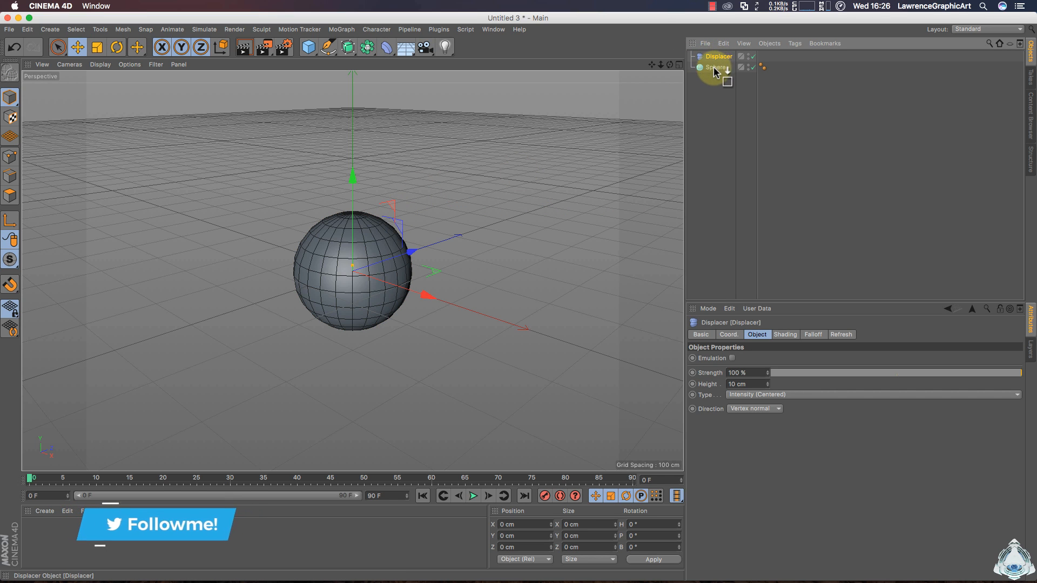
pyautogui.moveTo(716, 67); pyautogui.dragTo(716, 56)
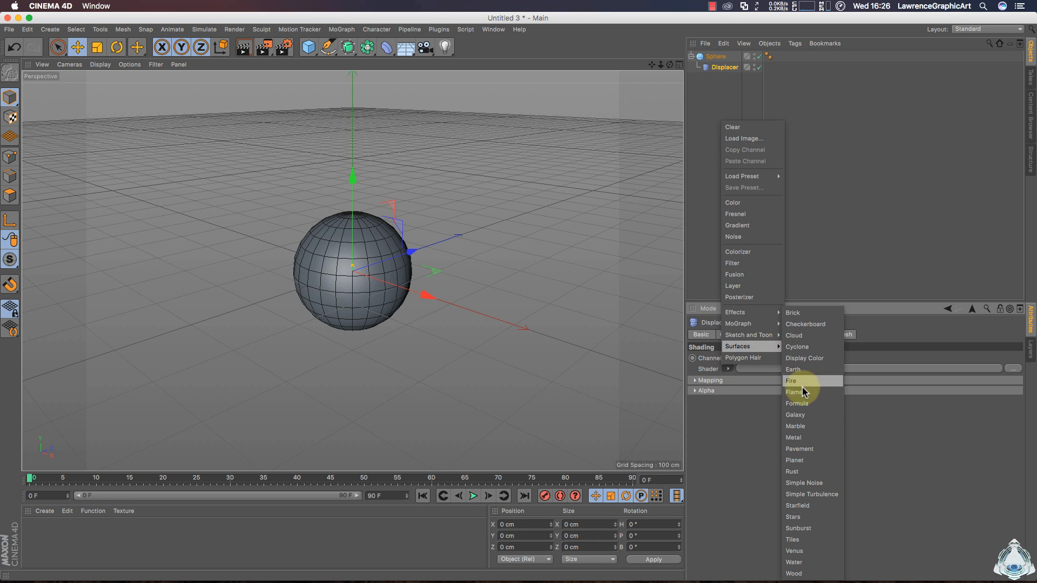
pyautogui.moveTo(825, 562)
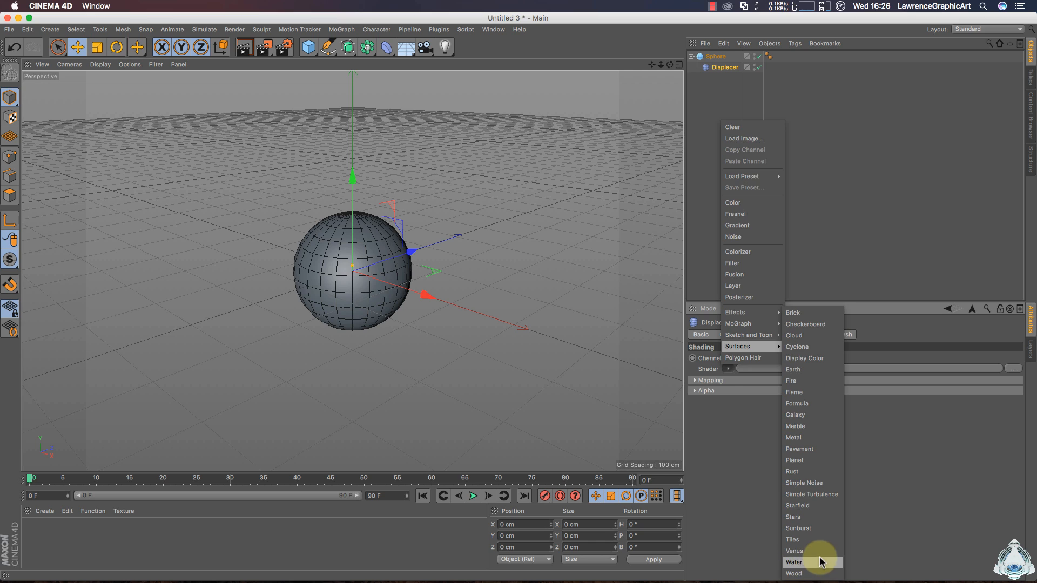
pyautogui.click(794, 561)
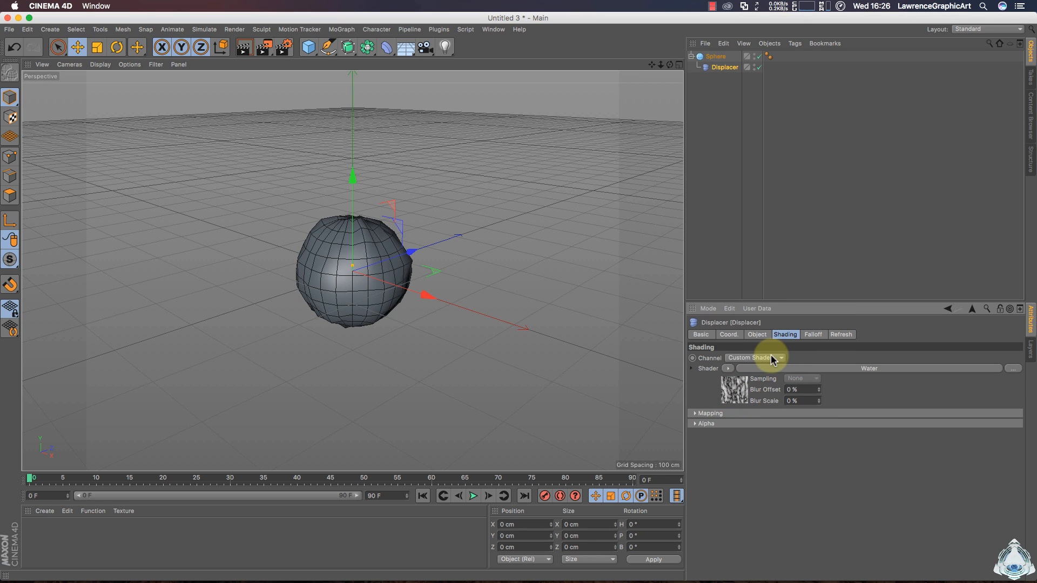
pyautogui.click(757, 335)
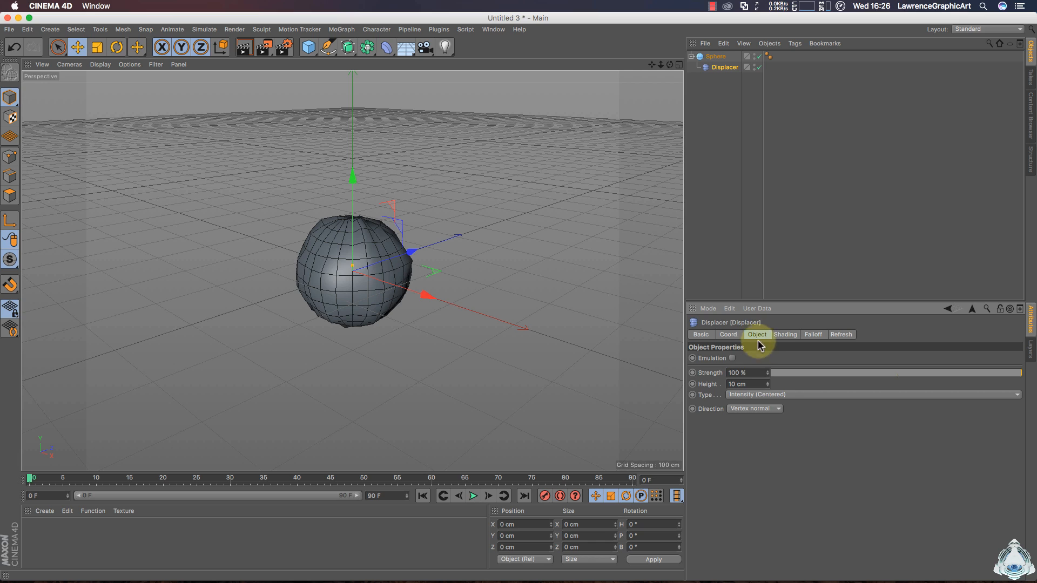
# Change the Displacer's Height from 10 cm to 100 cm
pyautogui.click(745, 373)
pyautogui.write('100')
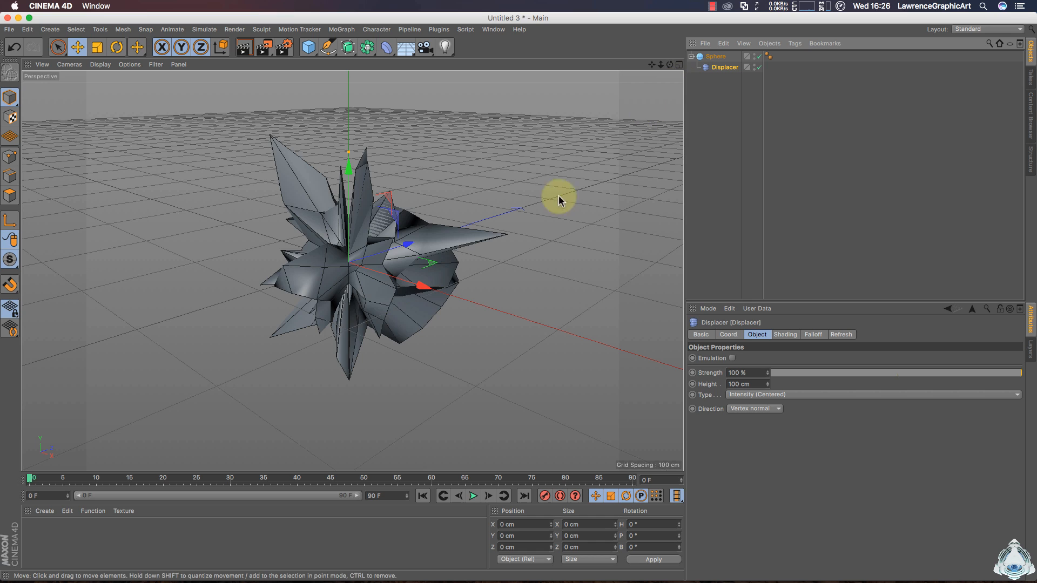
pyautogui.moveTo(358, 141)
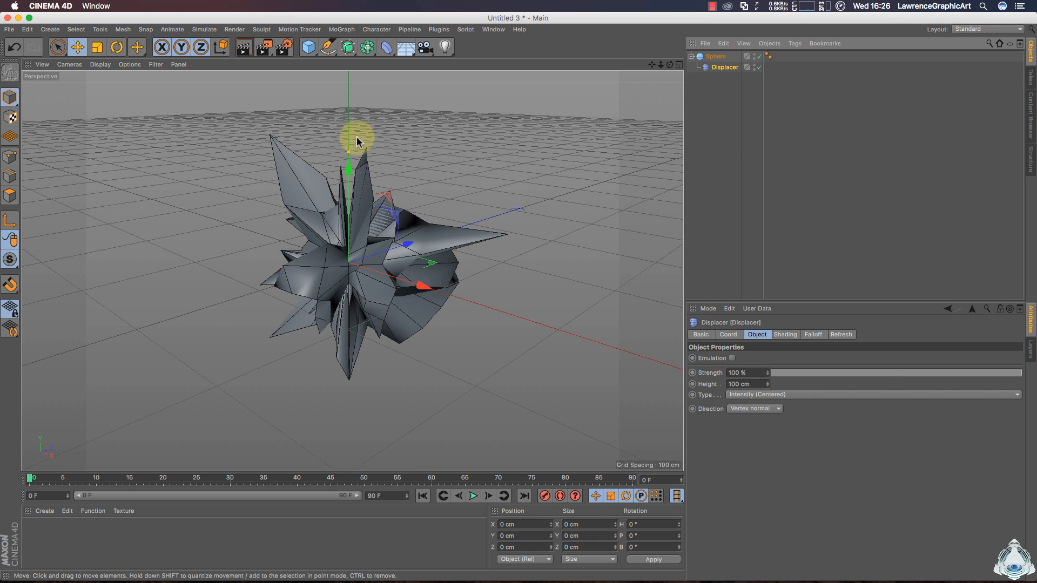
# Add a Subdivision Surface and place the displaced Sphere inside it
pyautogui.click(347, 47)
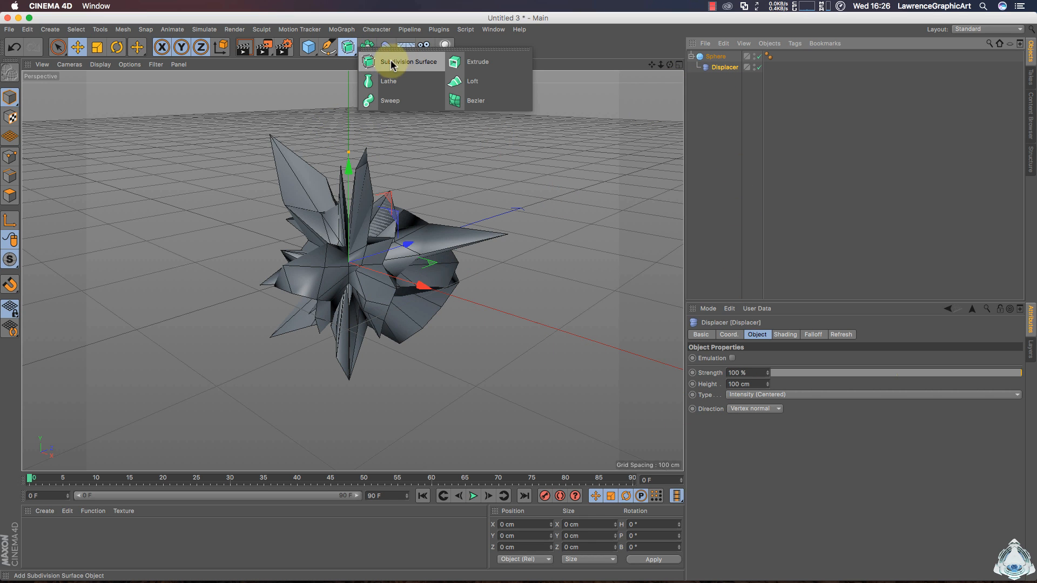
pyautogui.click(406, 61)
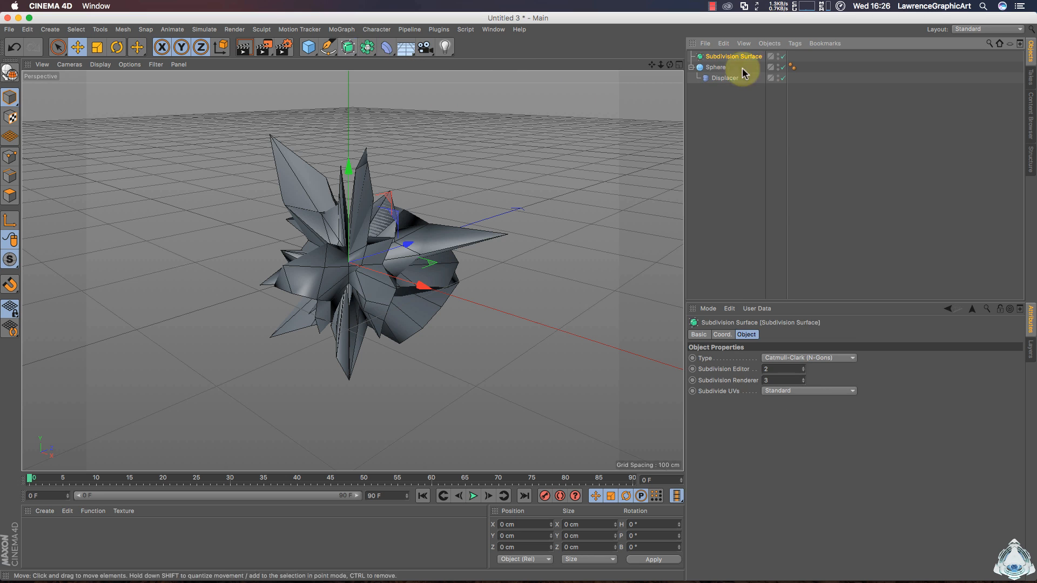
pyautogui.click(717, 67)
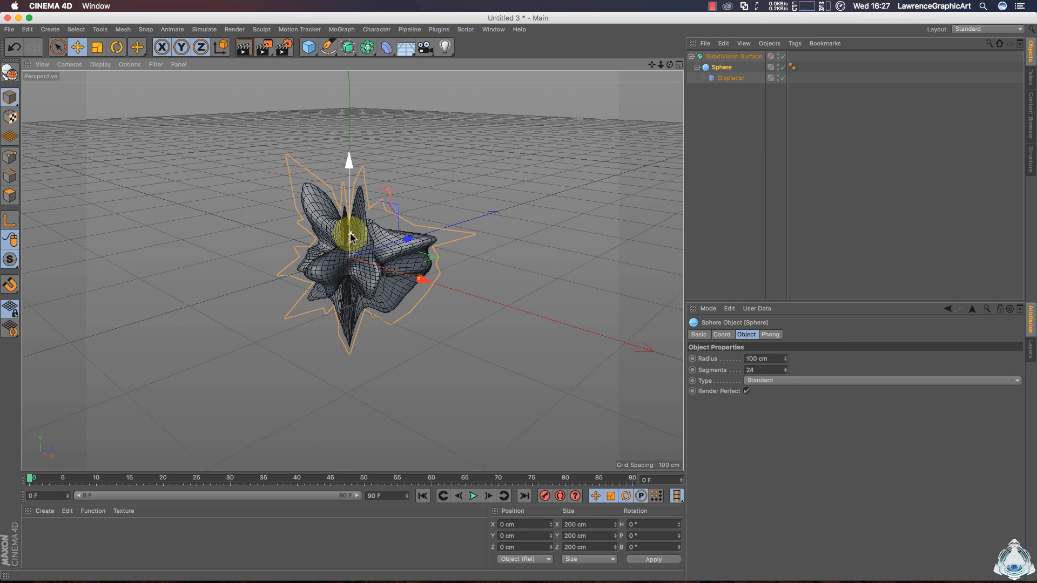
pyautogui.click(734, 56)
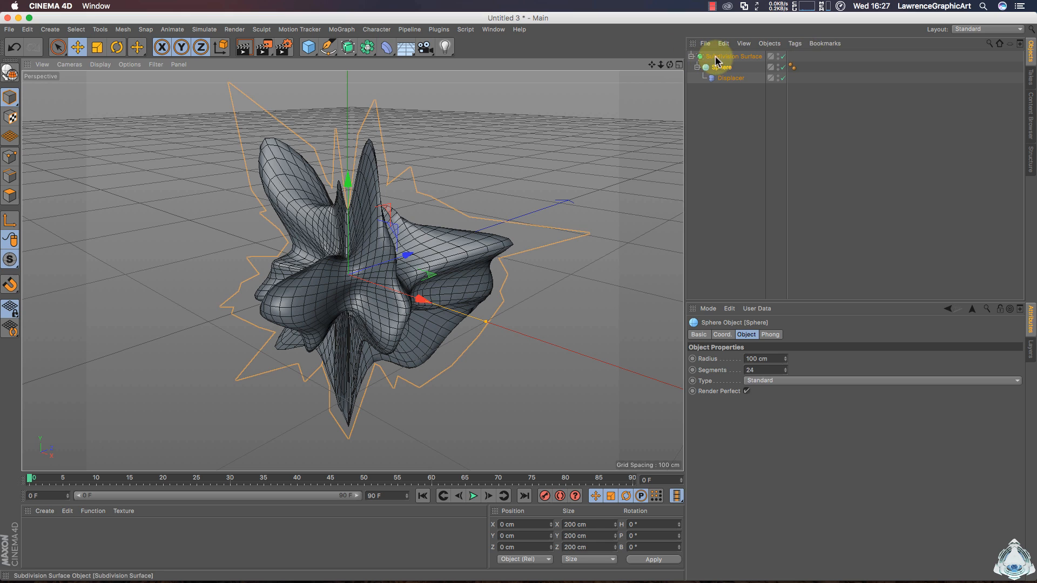
pyautogui.click(735, 56)
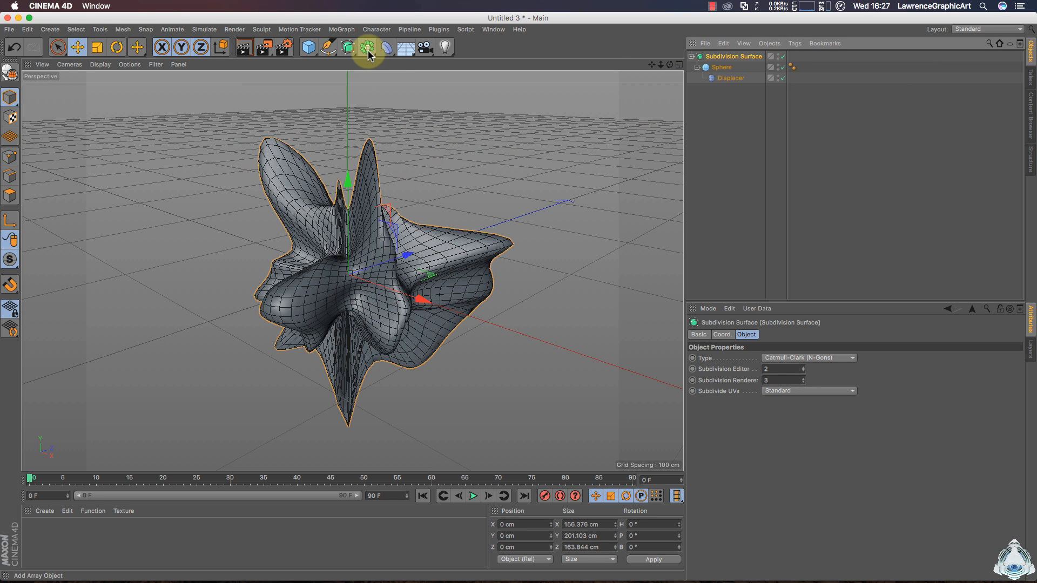
# Add an Atom Array above the Subdivision Surface and set Subdivision Renderer to 2
pyautogui.click(367, 47)
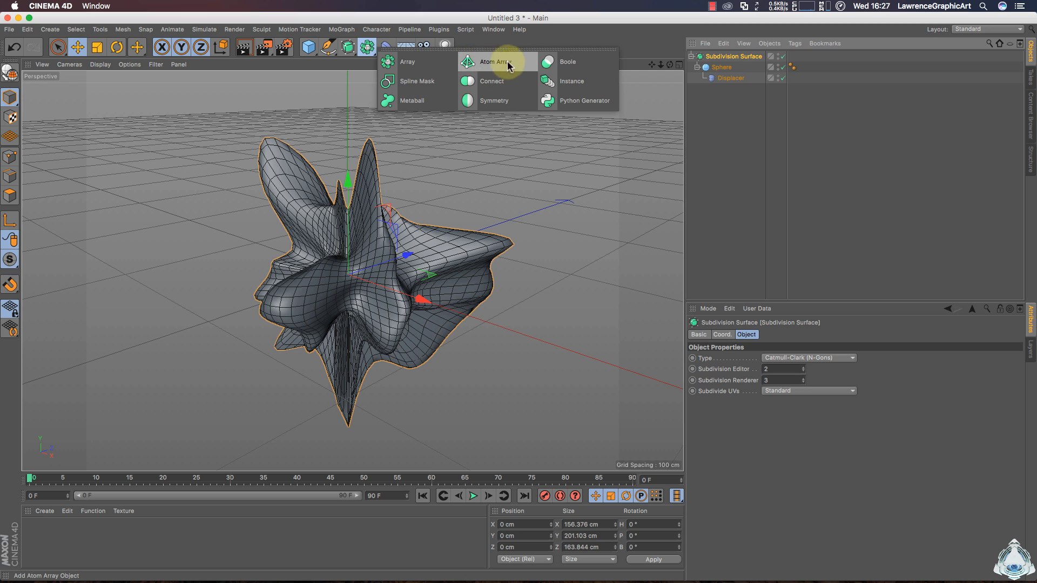
pyautogui.click(498, 61)
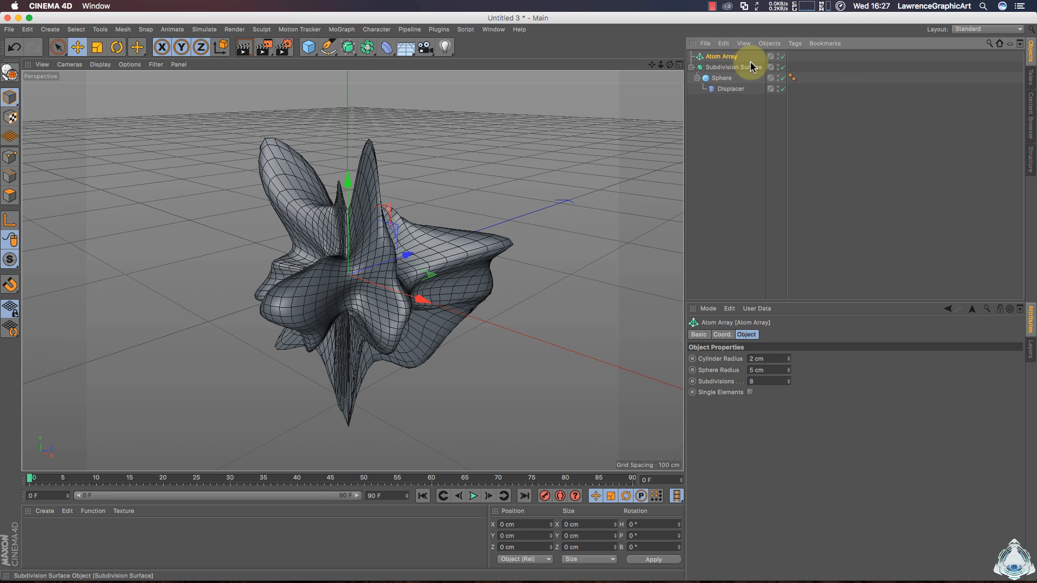
pyautogui.click(733, 67)
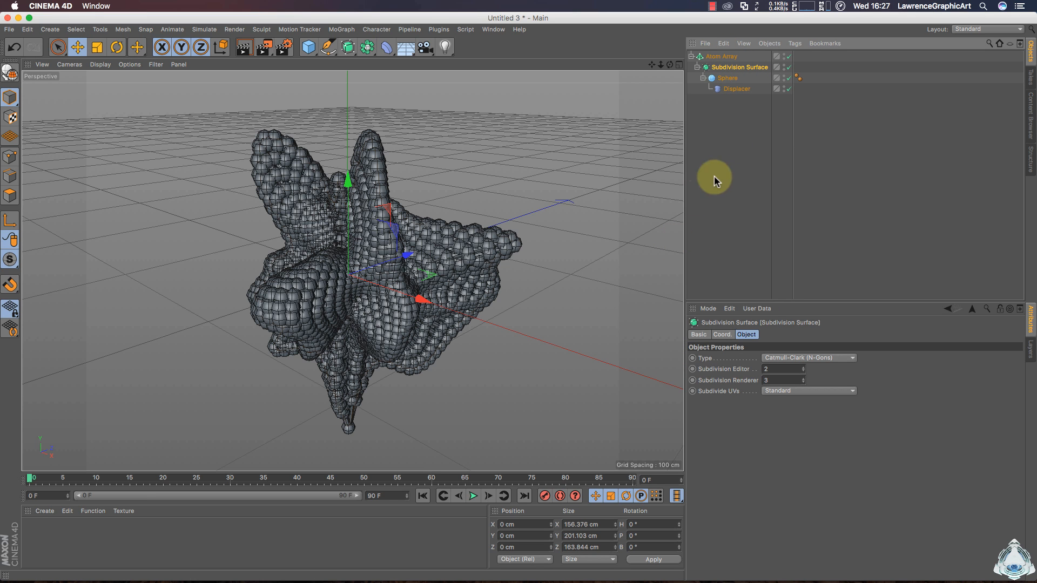
pyautogui.click(720, 56)
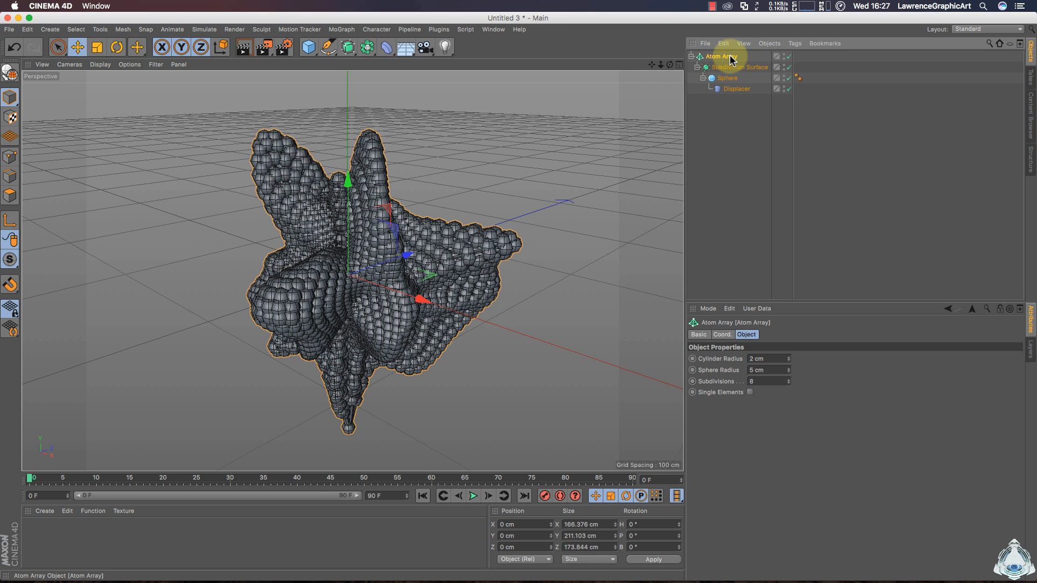
pyautogui.click(742, 67)
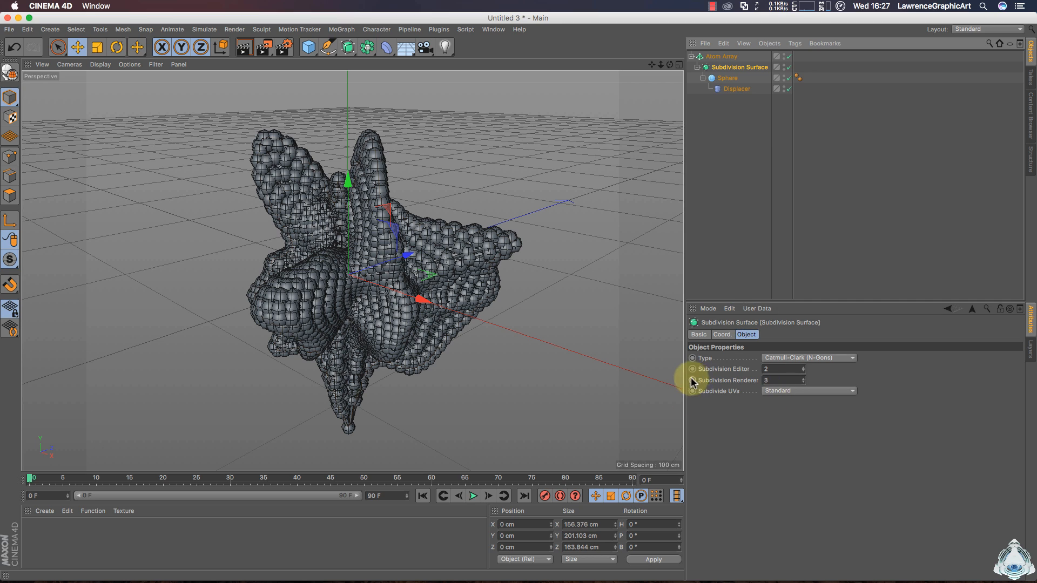
pyautogui.click(779, 380)
pyautogui.write('2')
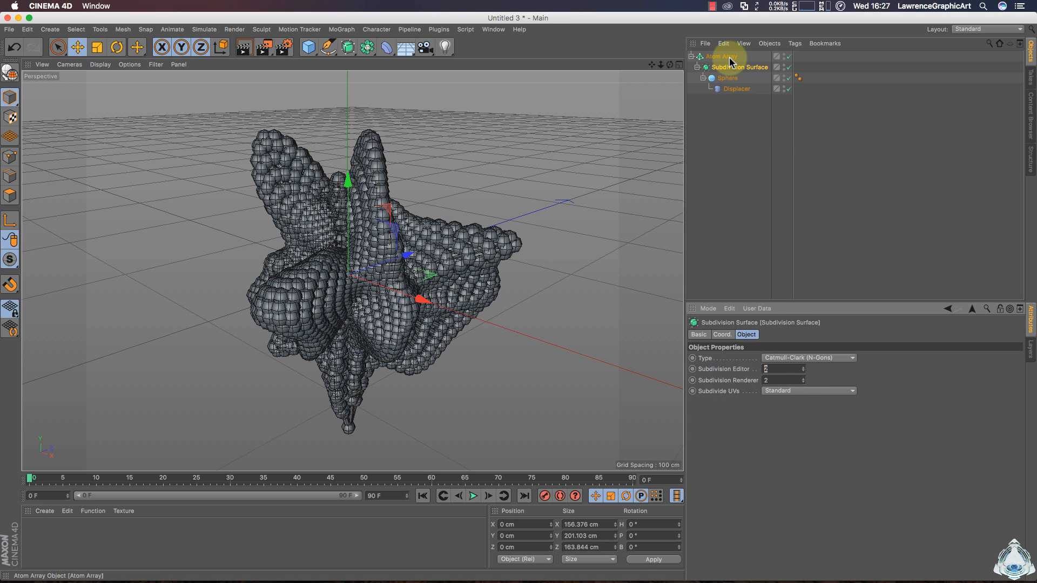
# Set the Atom Array's Cylinder Radius to 0.25 cm and Sphere Radius to 1.25 cm
pyautogui.click(720, 56)
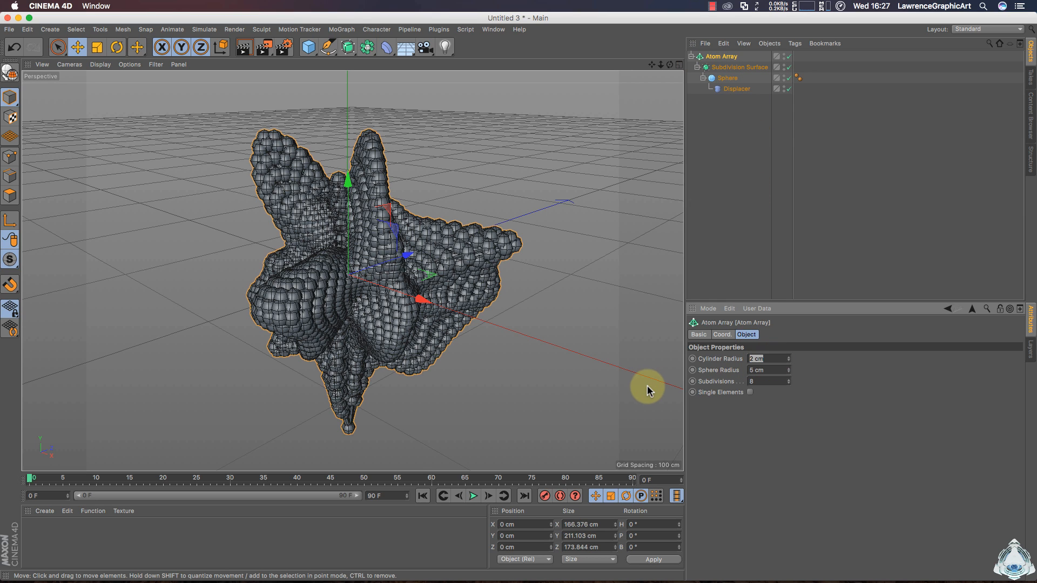
pyautogui.write('0,25')
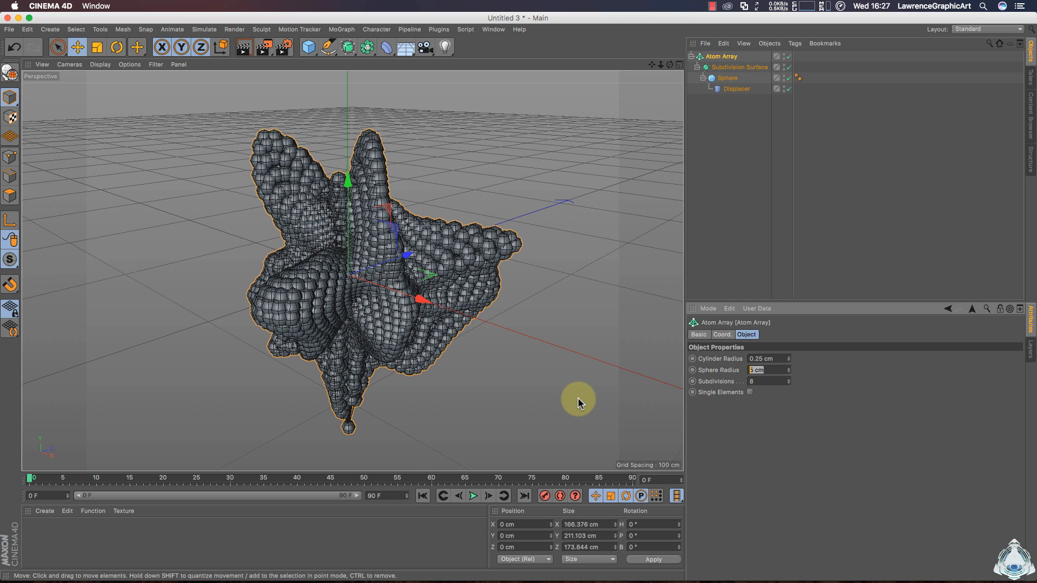
pyautogui.write('1,')
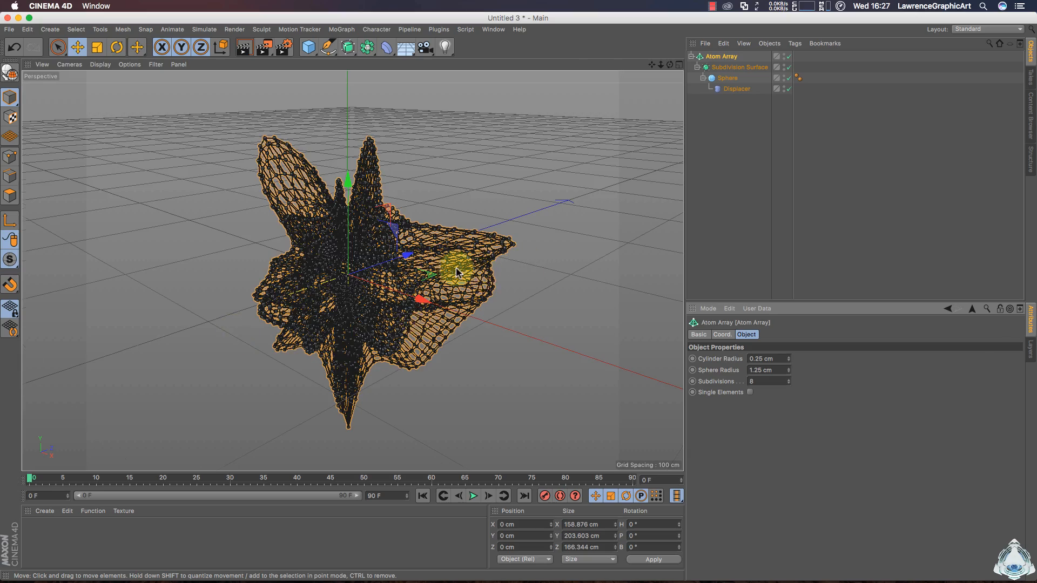
pyautogui.scroll(-3)
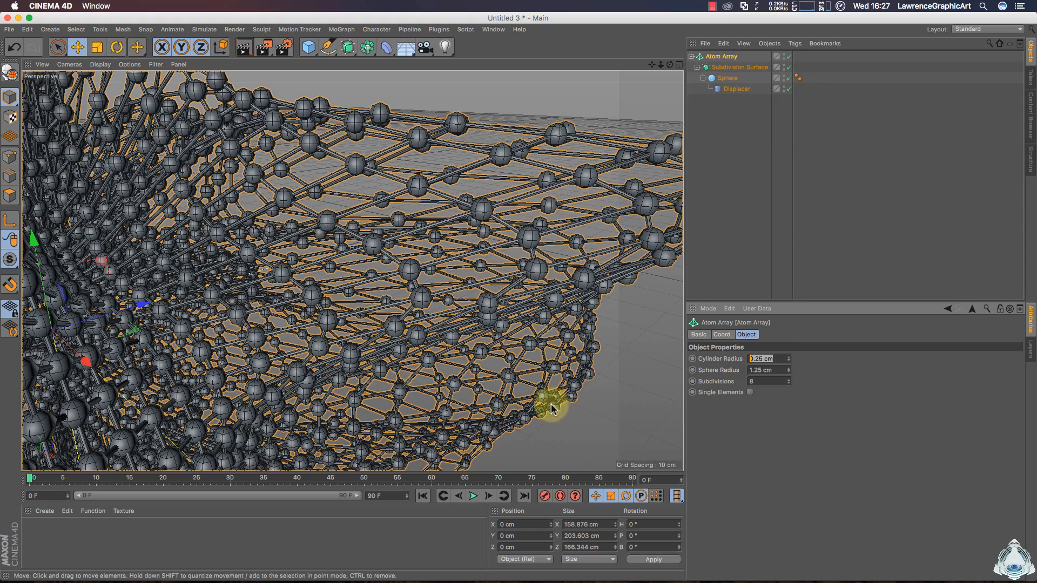
pyautogui.click(767, 381)
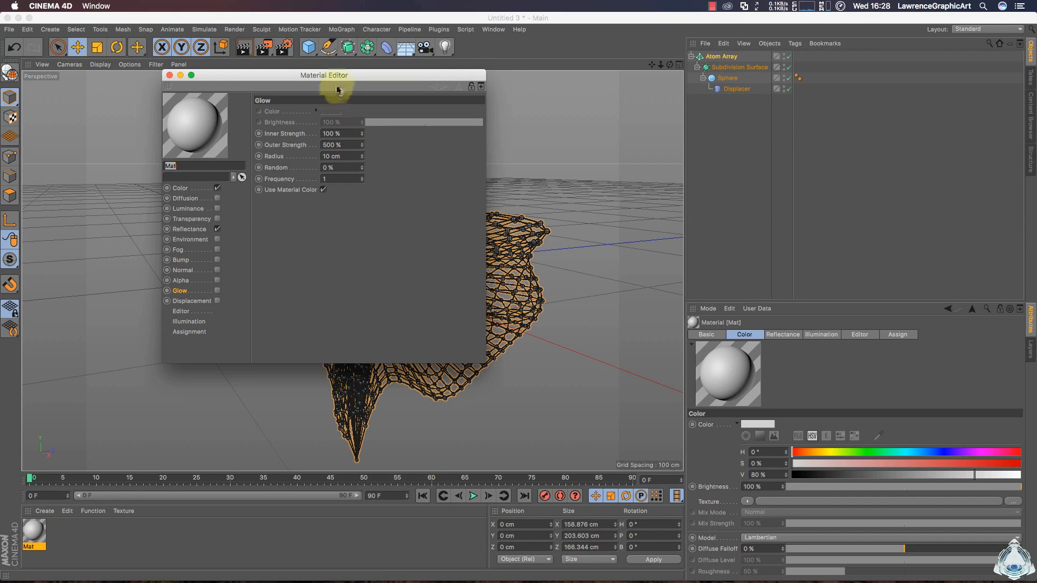
# Disable the material's Color, enable Luminance, and load a Layer shader as its texture
pyautogui.moveTo(325, 75); pyautogui.dragTo(447, 108)
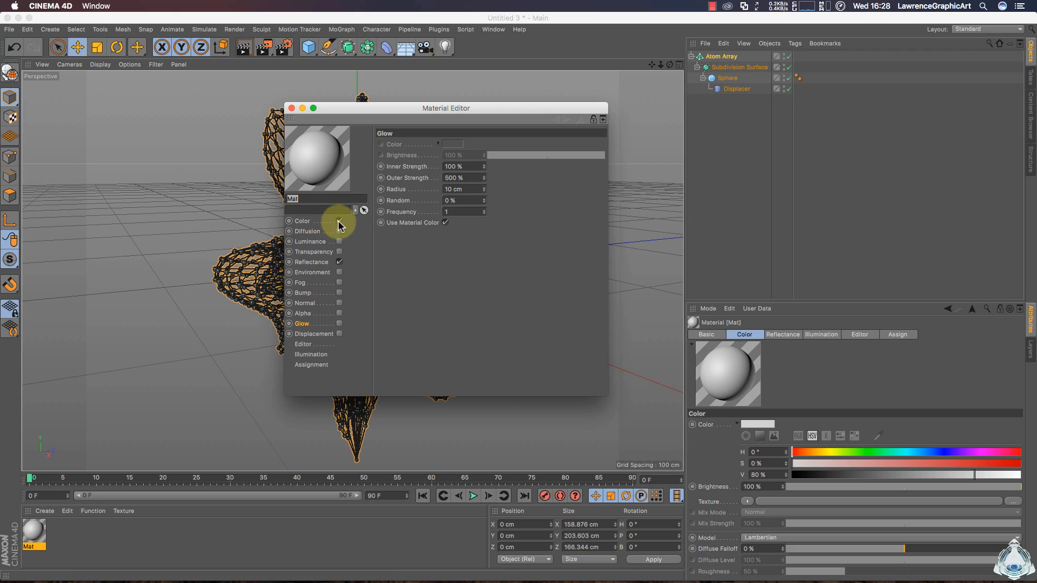
pyautogui.click(340, 241)
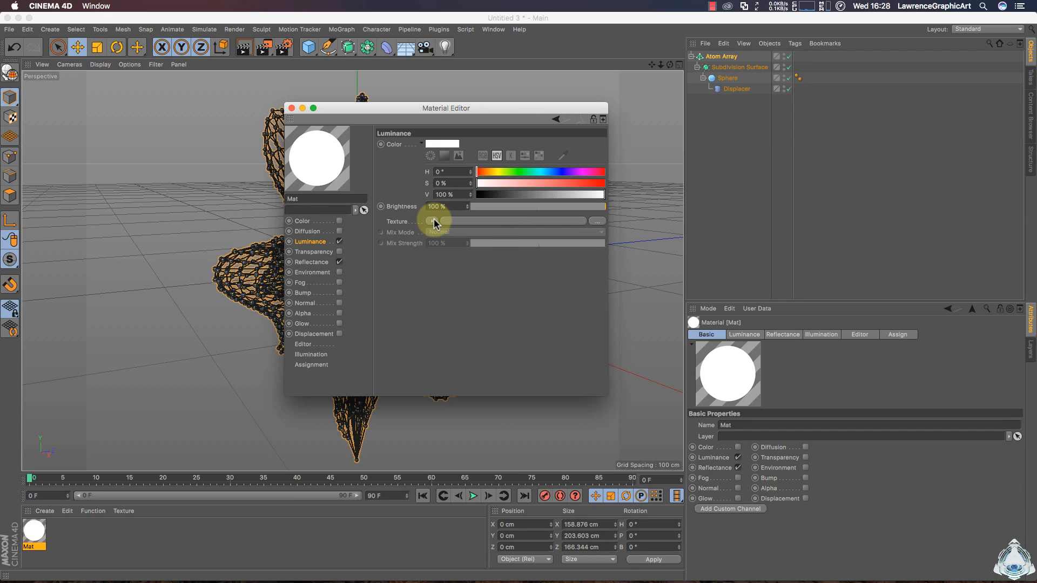
pyautogui.click(433, 221)
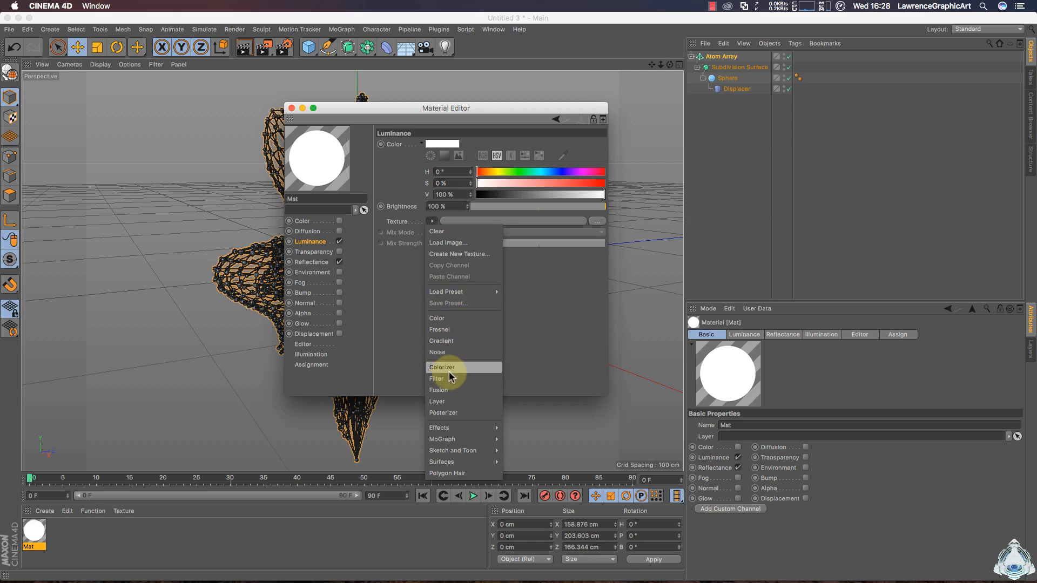
pyautogui.click(437, 402)
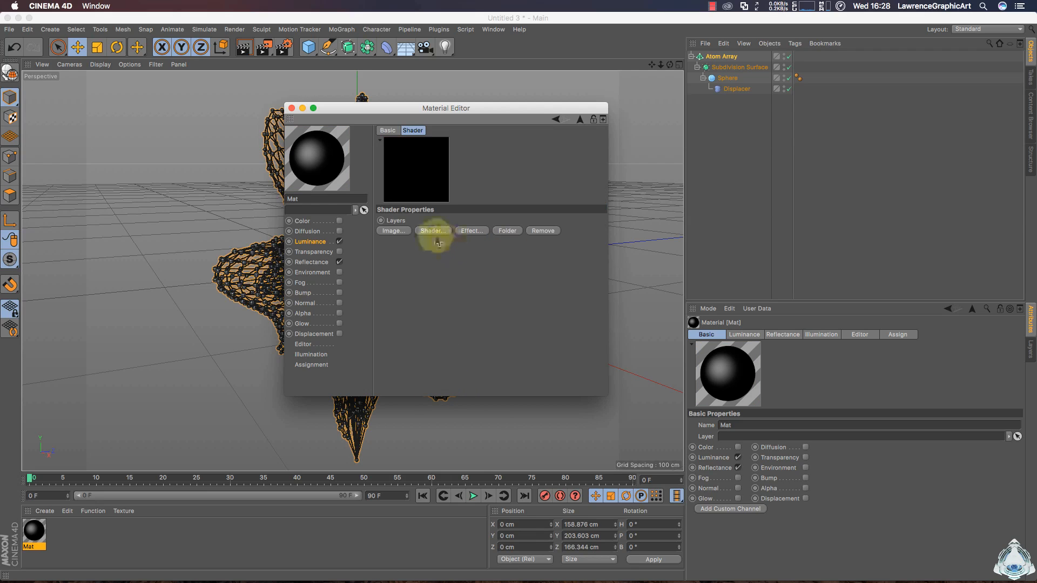
# Add a Fresnel layer to the luminance Layer shader with a blue gradient
pyautogui.click(432, 231)
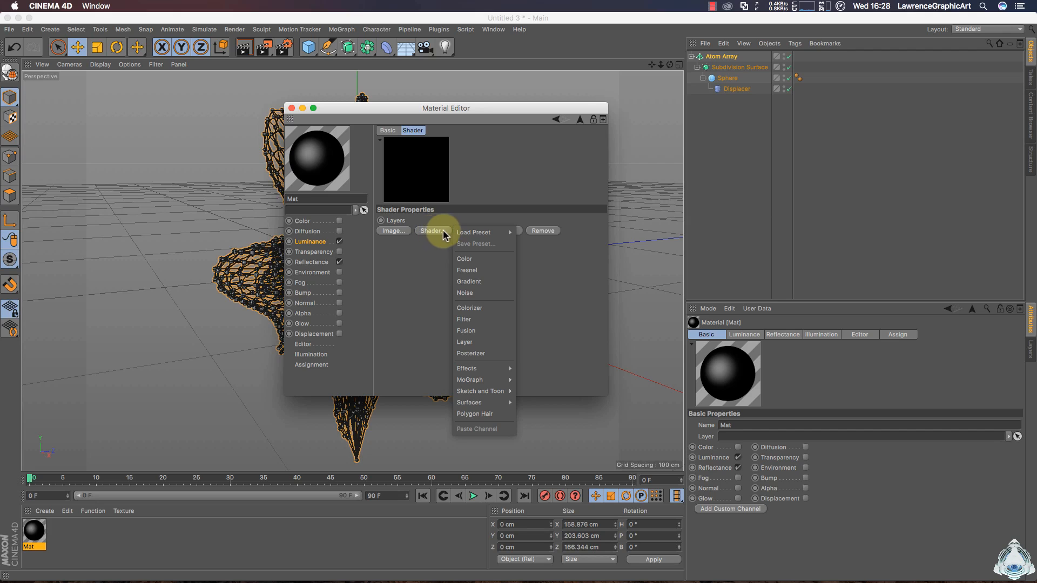
pyautogui.moveTo(477, 274)
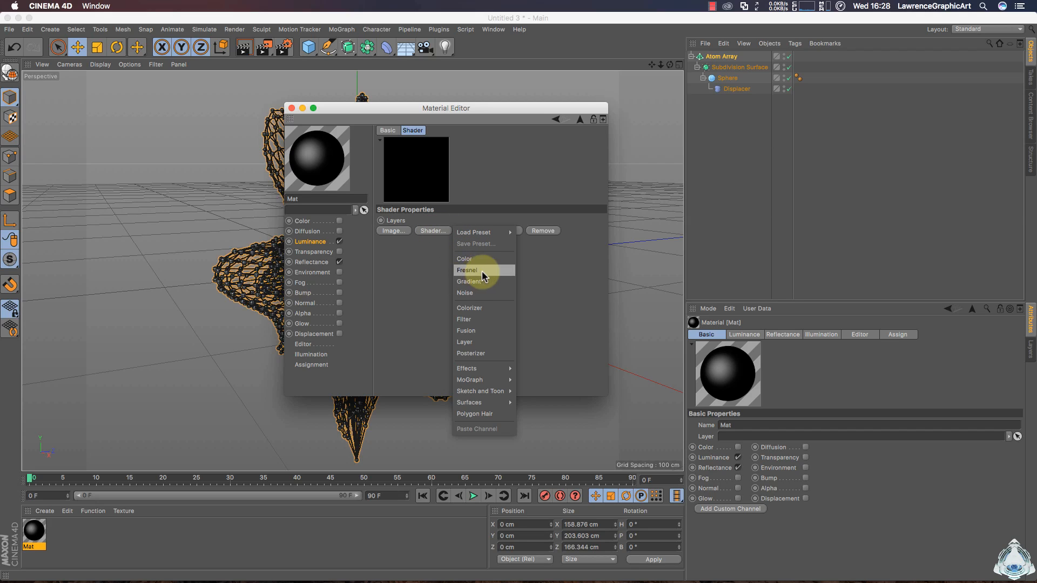
pyautogui.click(467, 270)
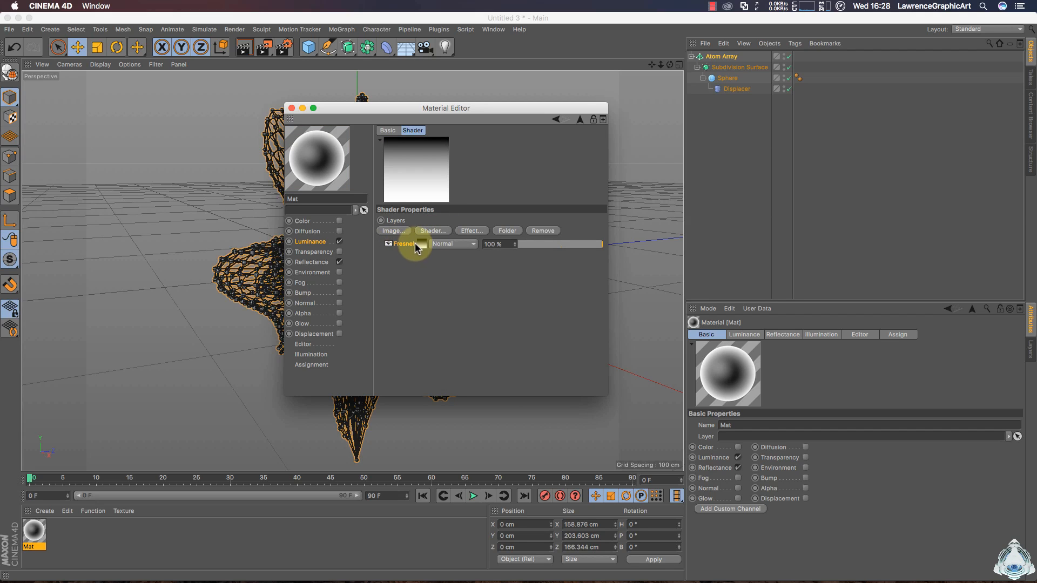
pyautogui.click(405, 243)
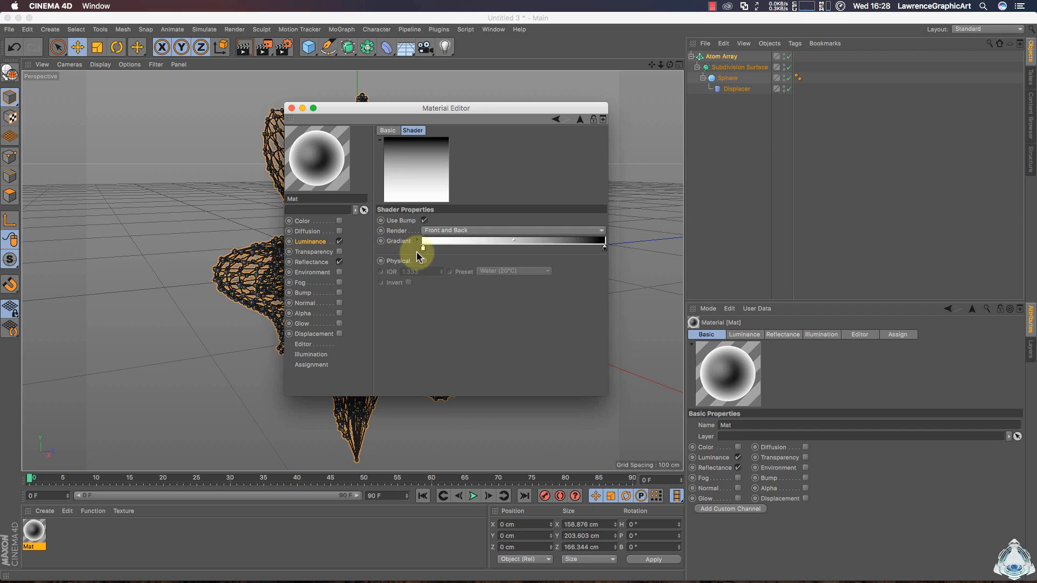
pyautogui.click(424, 241)
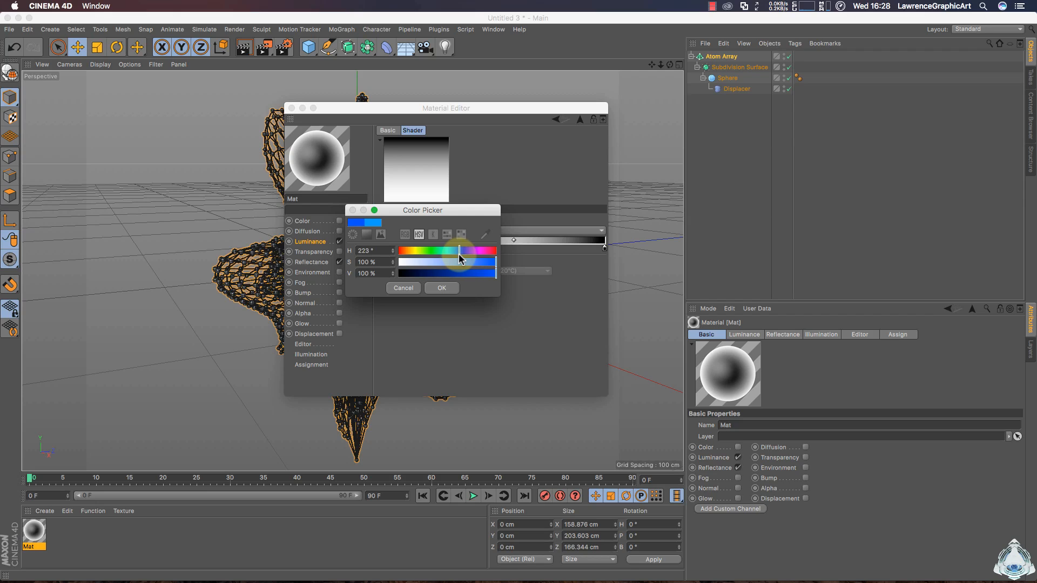
pyautogui.click(441, 288)
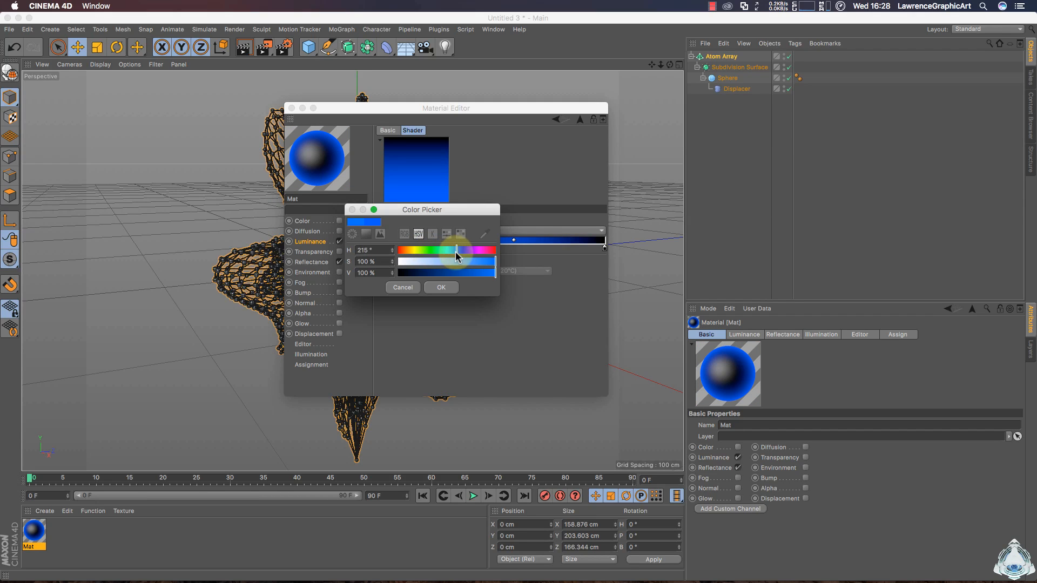
pyautogui.click(441, 287)
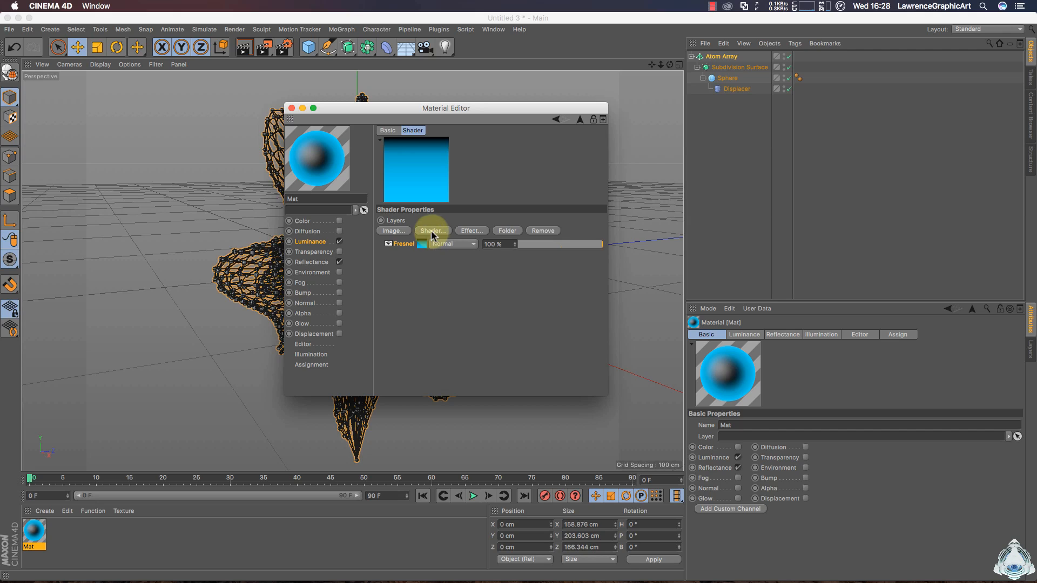
# Add a second Fresnel layer, shift its gradient, and set the blue layer to Overlay
pyautogui.click(433, 231)
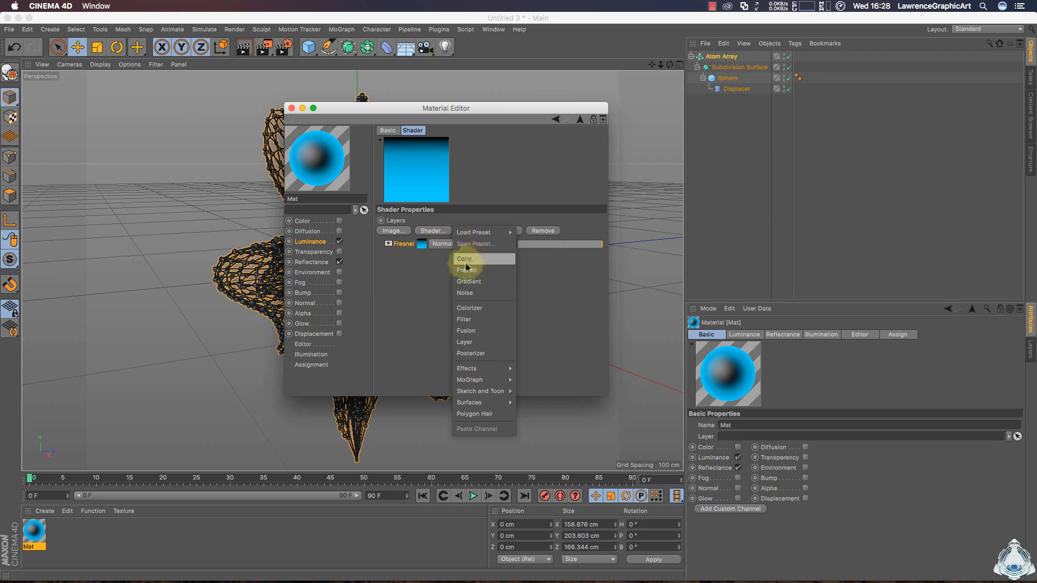
pyautogui.click(467, 270)
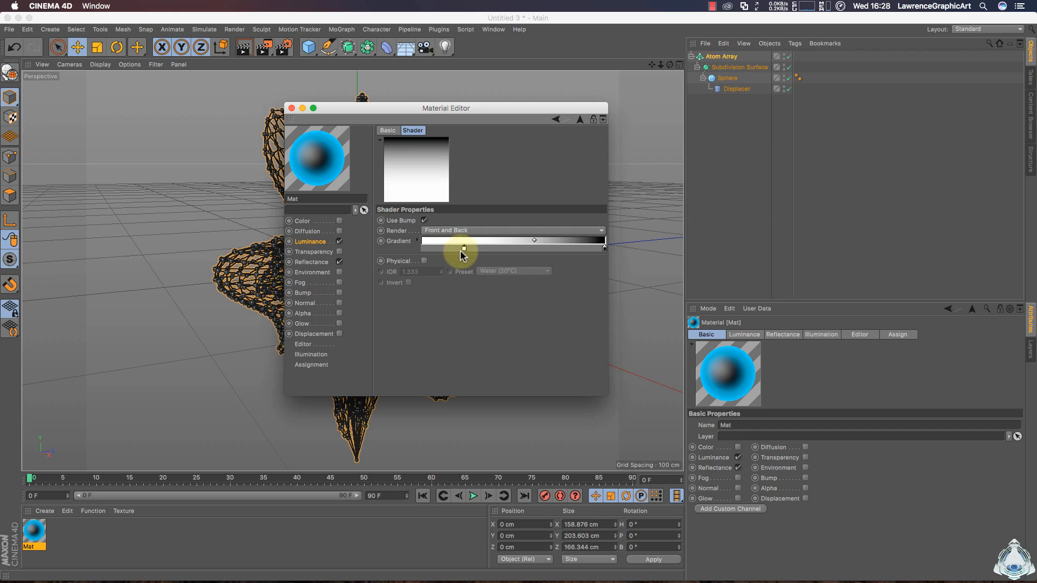
pyautogui.moveTo(463, 248); pyautogui.dragTo(533, 248)
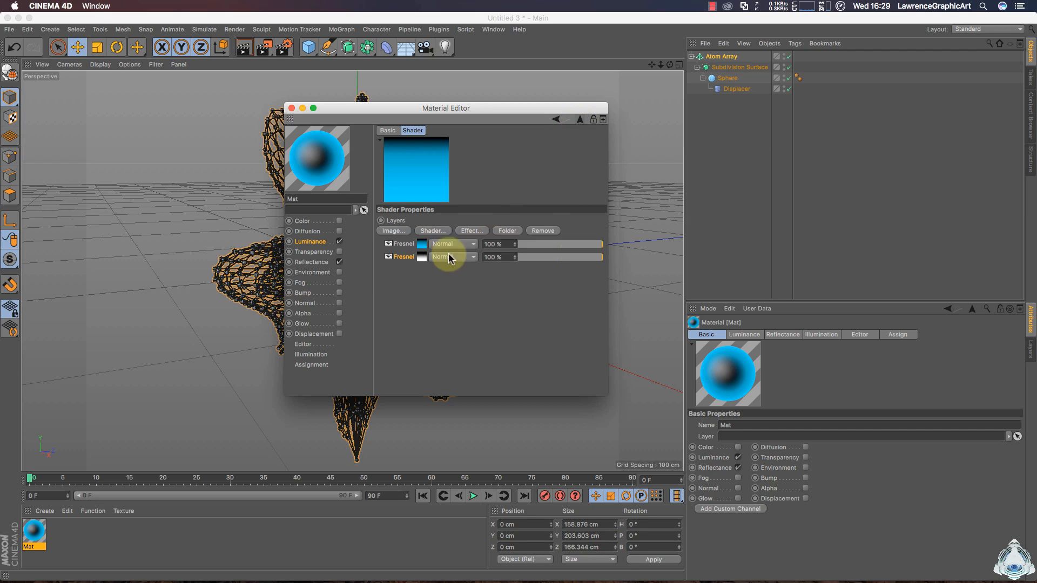
pyautogui.click(452, 256)
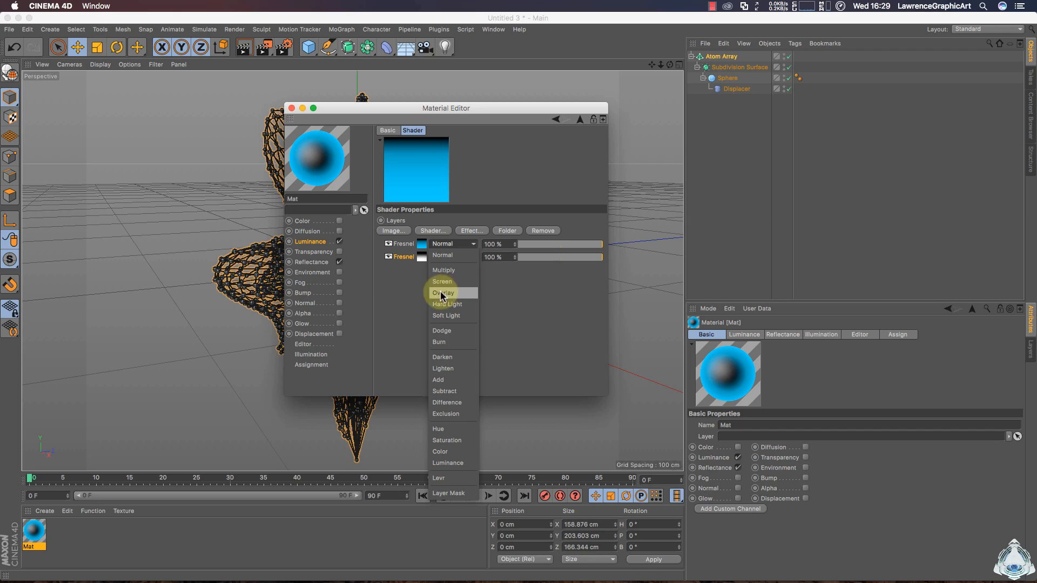
pyautogui.click(443, 293)
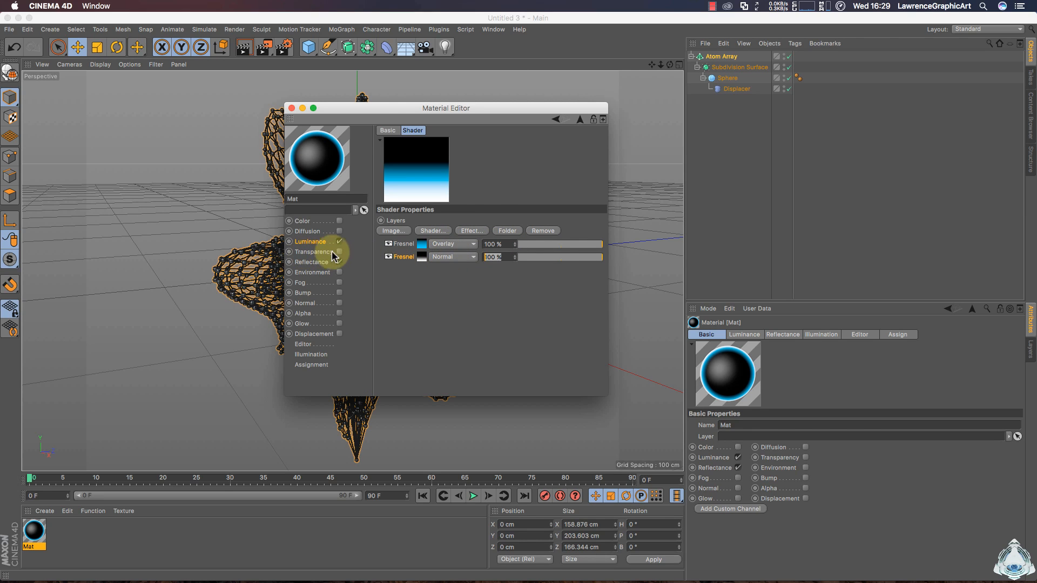
# Enable Transparency and lower the Glow inner strength to 35%
pyautogui.click(340, 252)
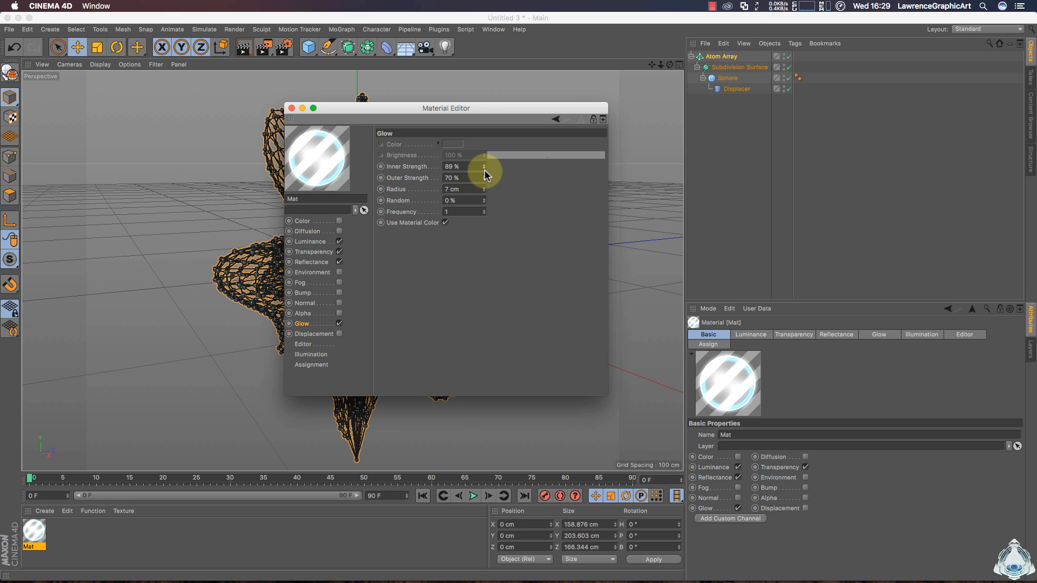
pyautogui.moveTo(484, 166); pyautogui.dragTo(482, 166)
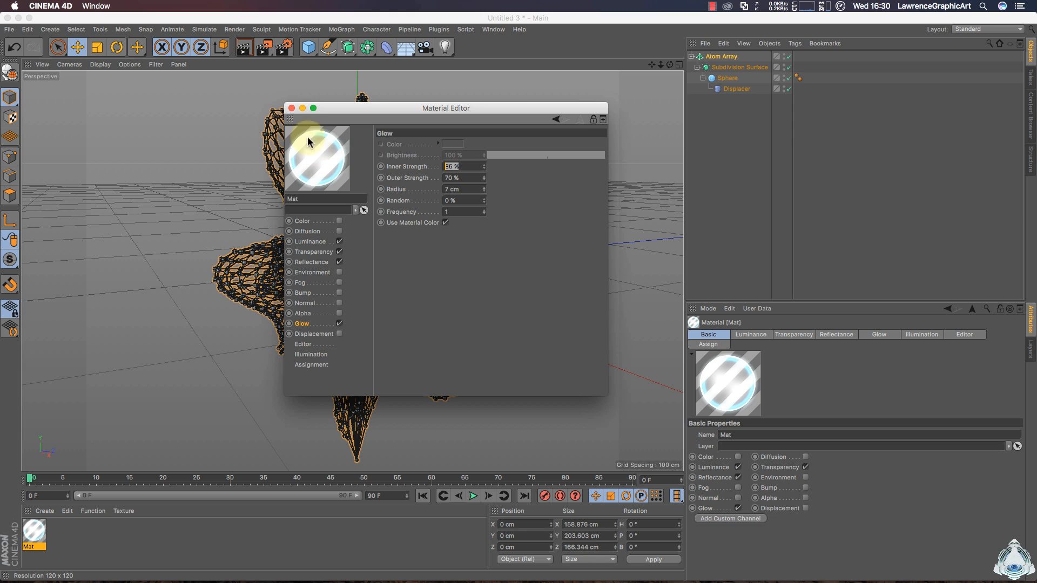
pyautogui.moveTo(302, 116)
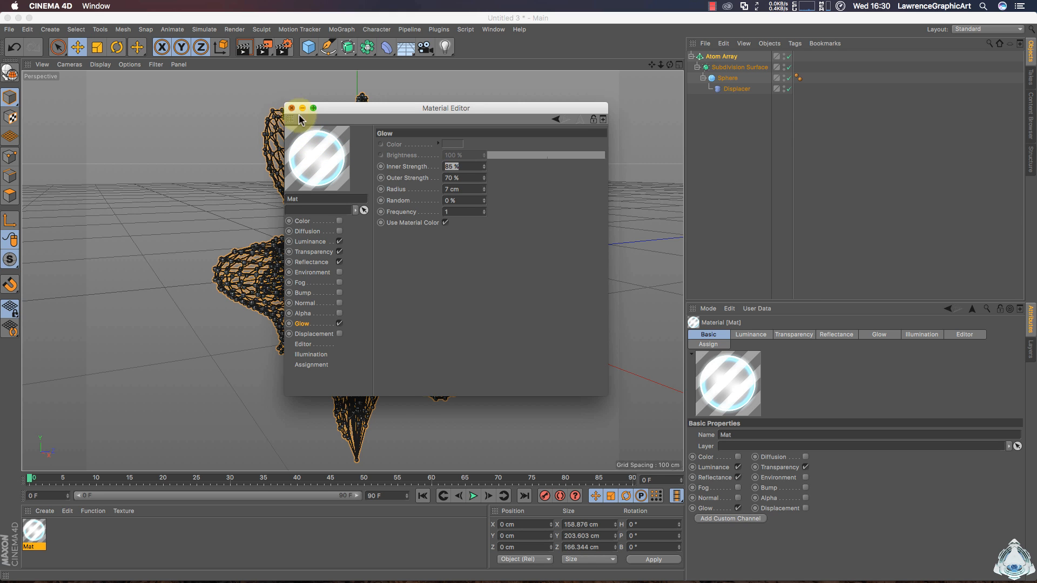
# Close the material editor, play the timeline, and stop playback around frame 35
pyautogui.click(290, 108)
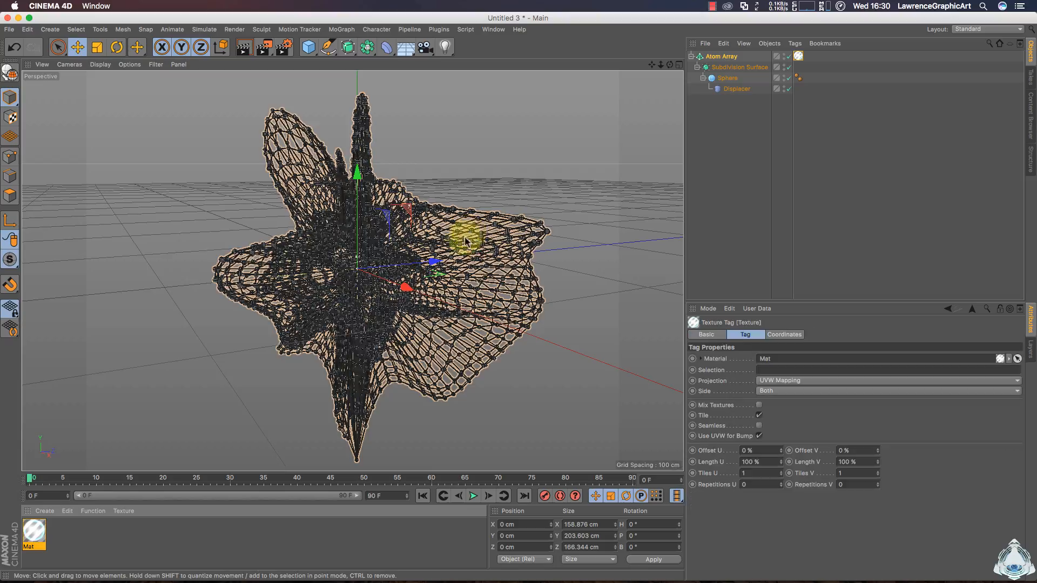
pyautogui.click(720, 56)
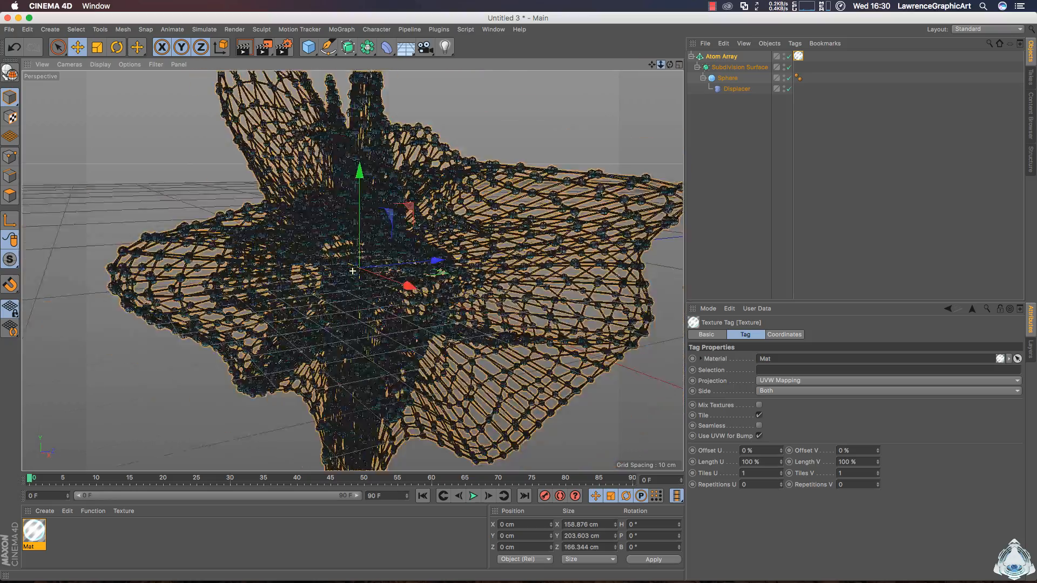
pyautogui.click(473, 497)
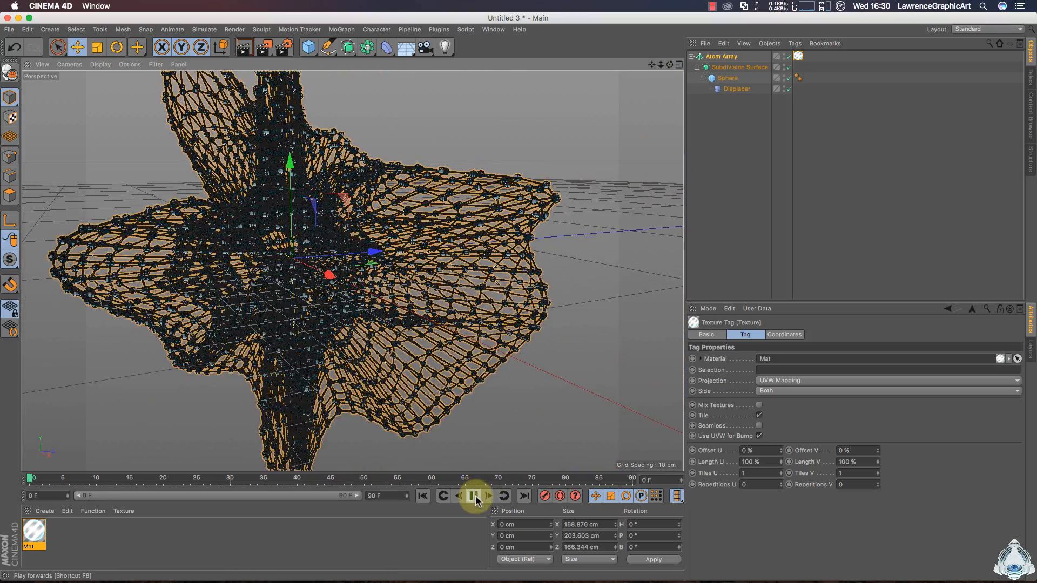
pyautogui.click(474, 496)
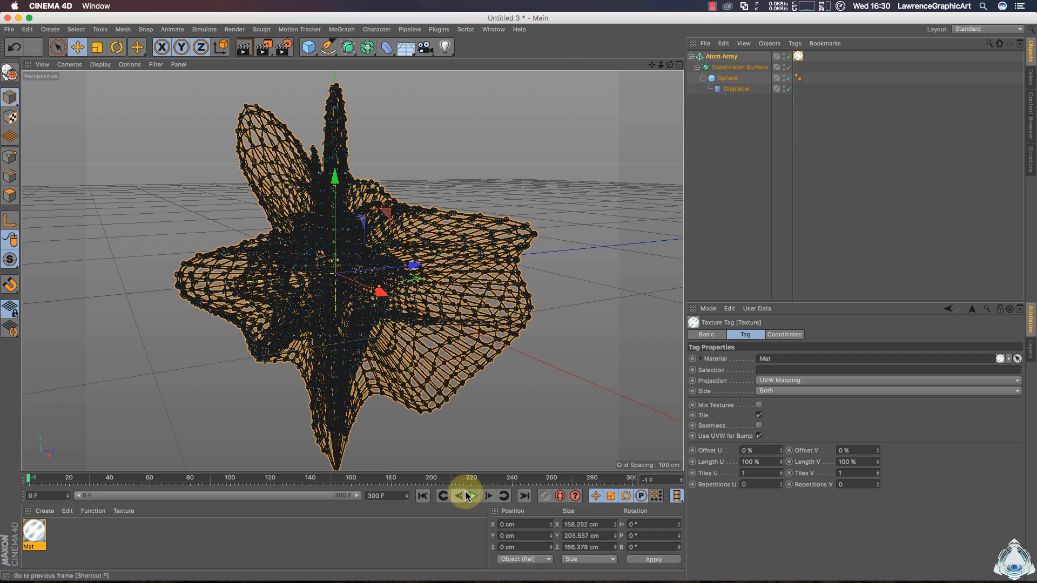
pyautogui.click(471, 496)
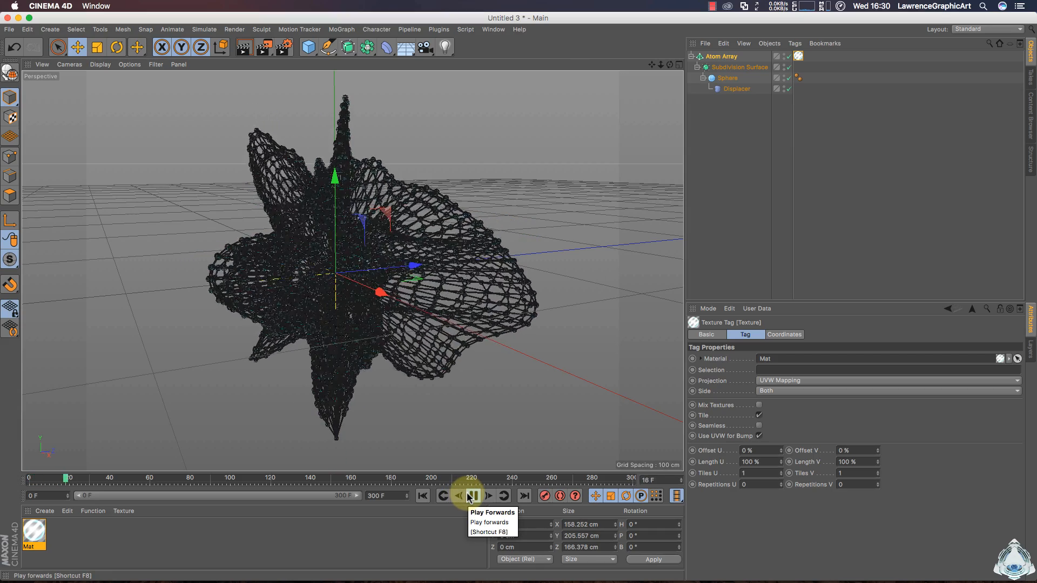
pyautogui.click(473, 496)
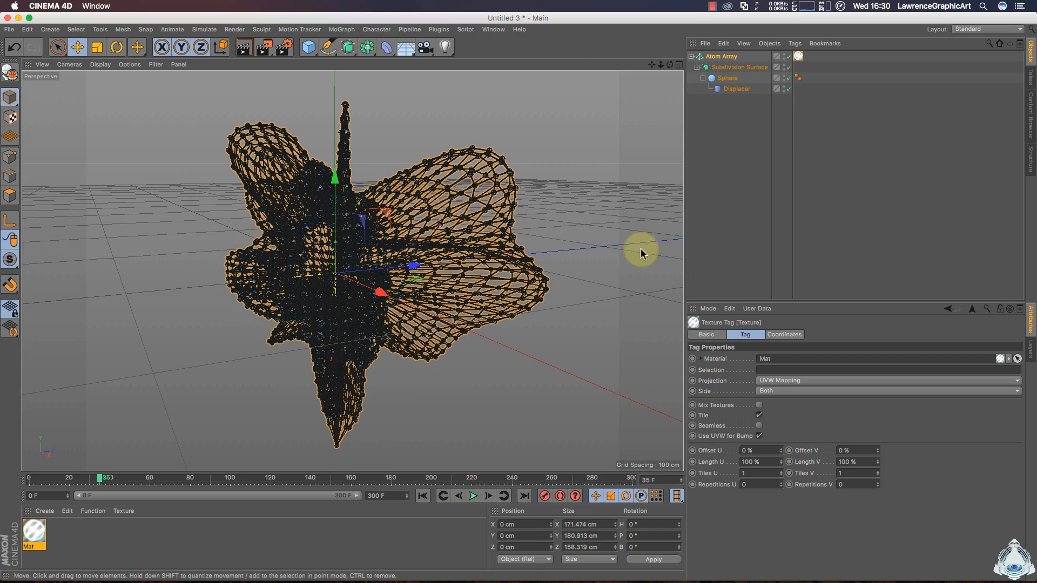
pyautogui.moveTo(443, 47)
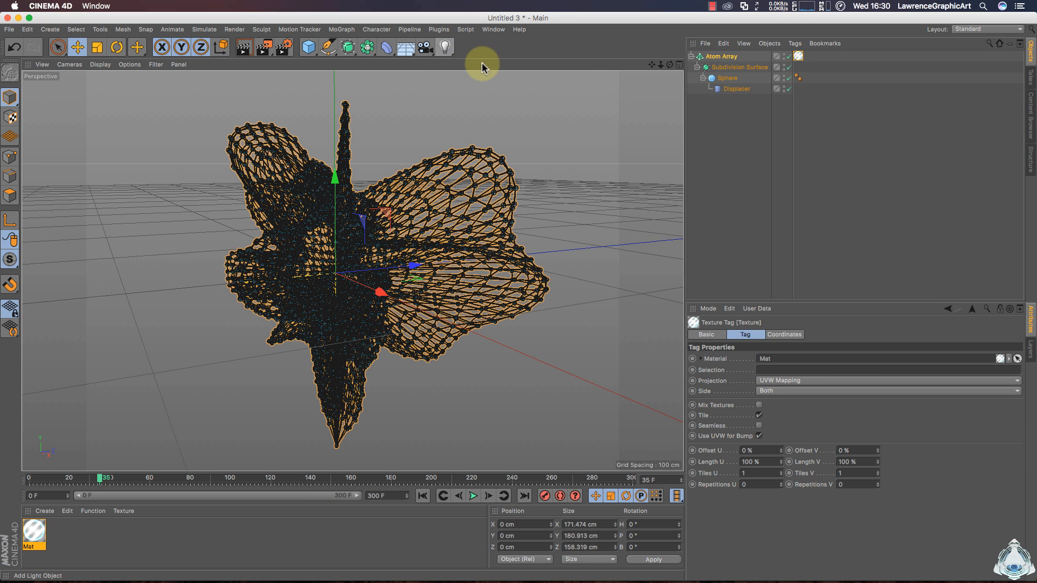
# Add a light with hard raytraced shadows and volumetric visible light, shrinking its glow radius
pyautogui.click(447, 47)
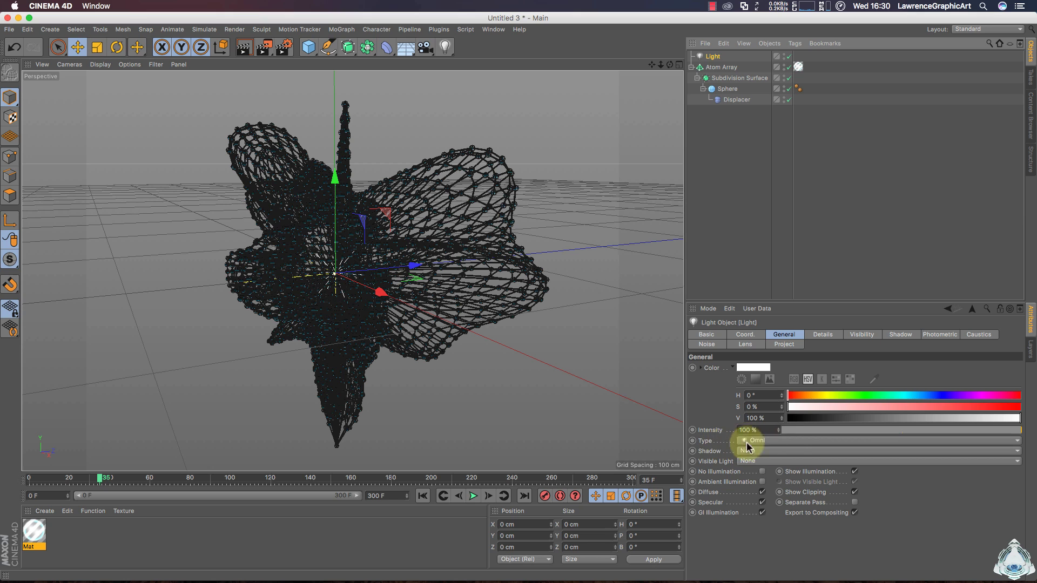
pyautogui.click(881, 452)
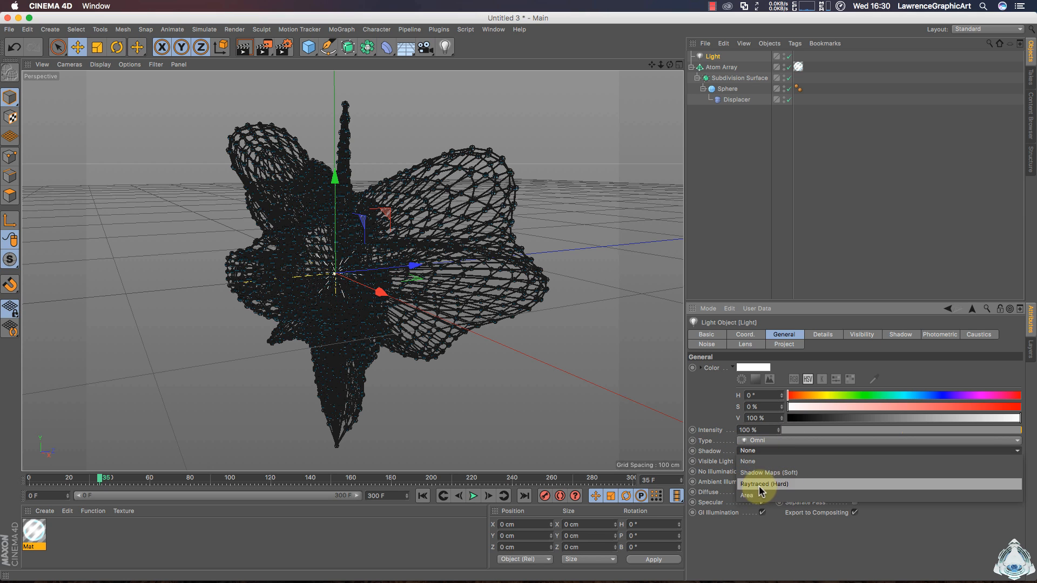
pyautogui.click(764, 484)
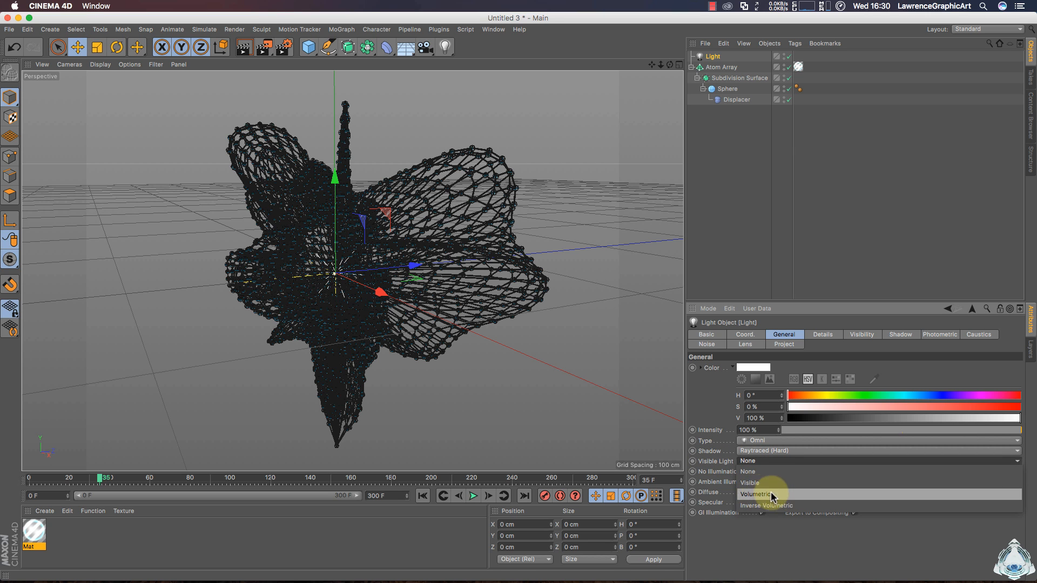
pyautogui.click(755, 494)
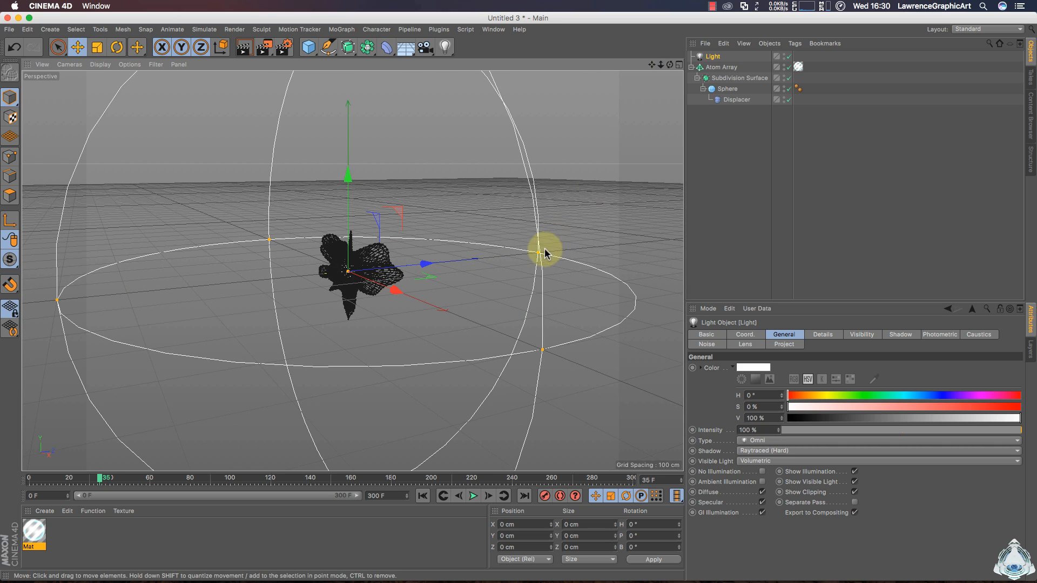
pyautogui.moveTo(545, 253); pyautogui.dragTo(433, 270)
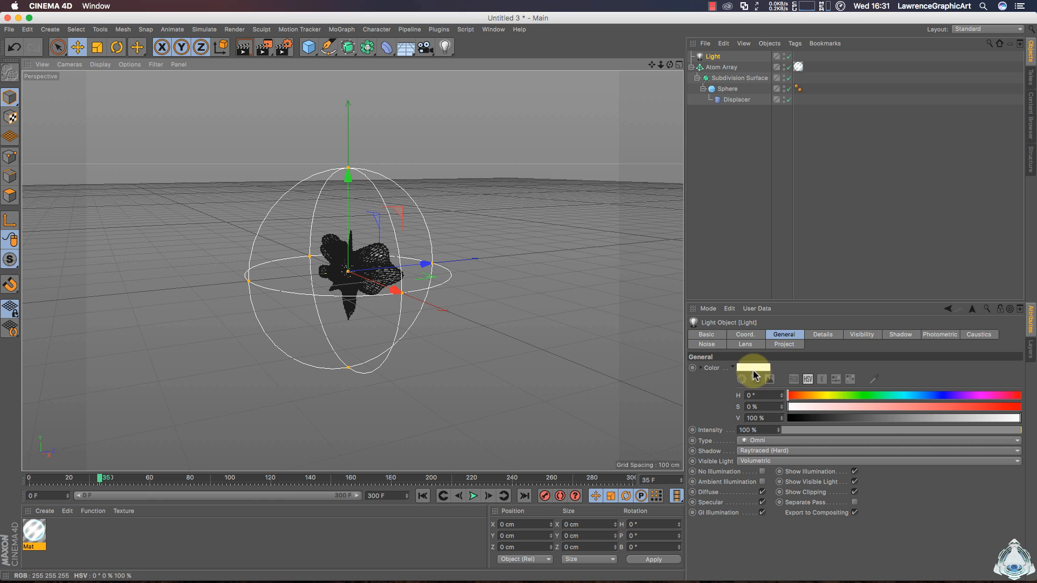
# Tint the light colour light blue in the Color Picker
pyautogui.click(753, 368)
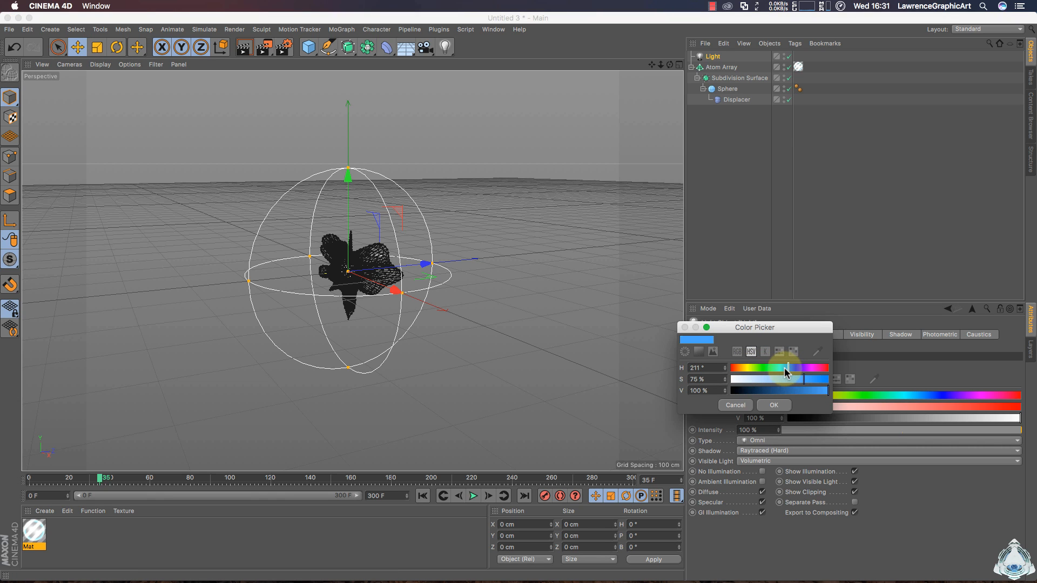
pyautogui.moveTo(786, 368); pyautogui.dragTo(772, 369)
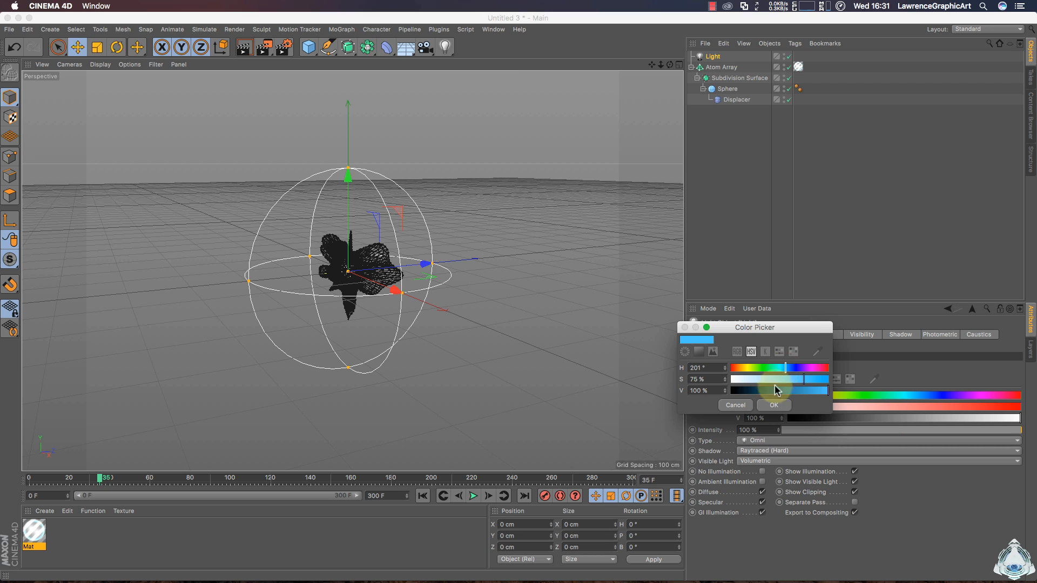
pyautogui.click(774, 405)
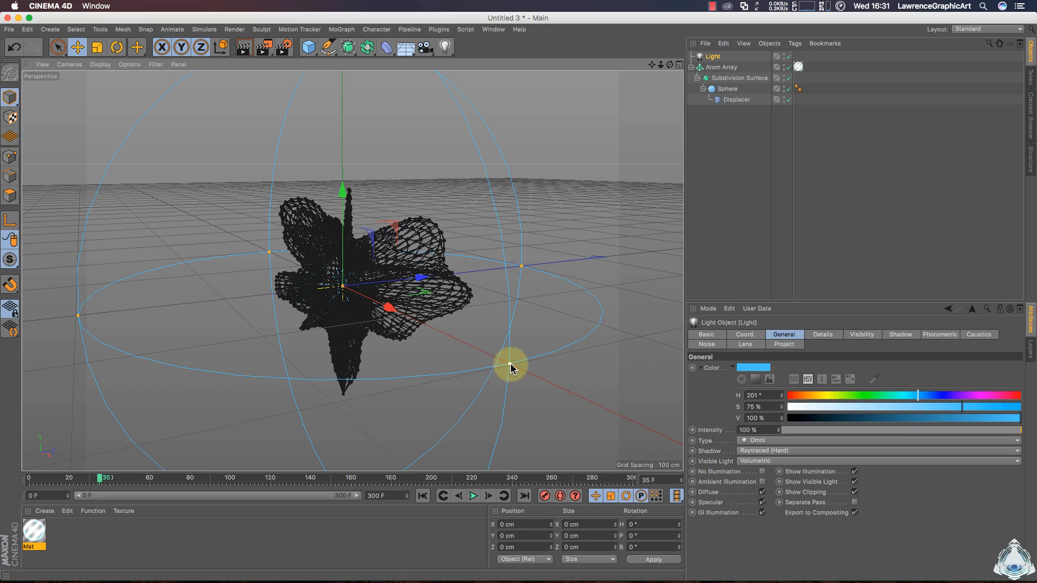
# Preview-render the glowing blue lattice, then play and stop the animation timeline
pyautogui.moveTo(513, 368); pyautogui.dragTo(357, 281)
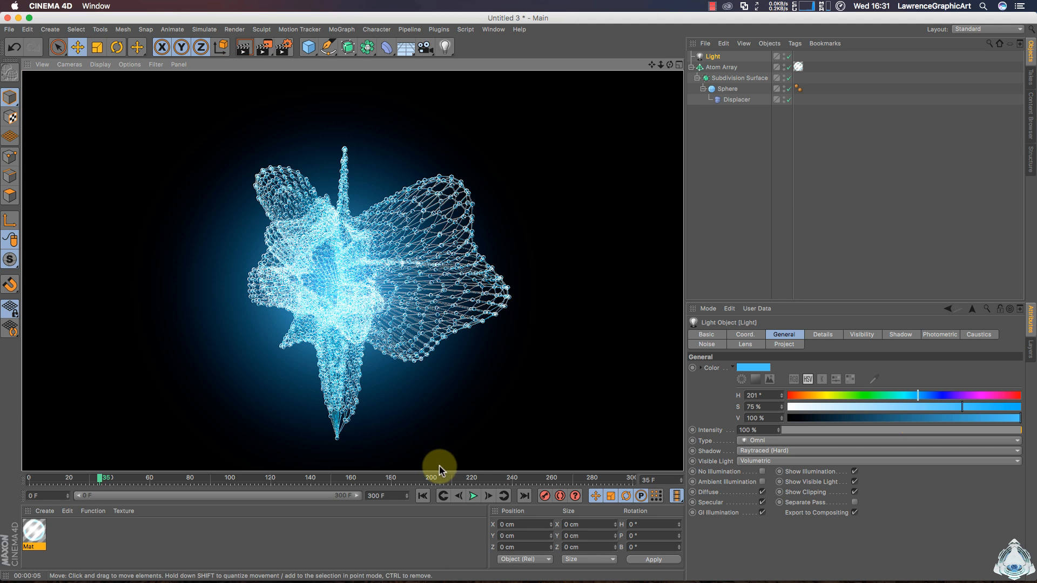
pyautogui.click(474, 496)
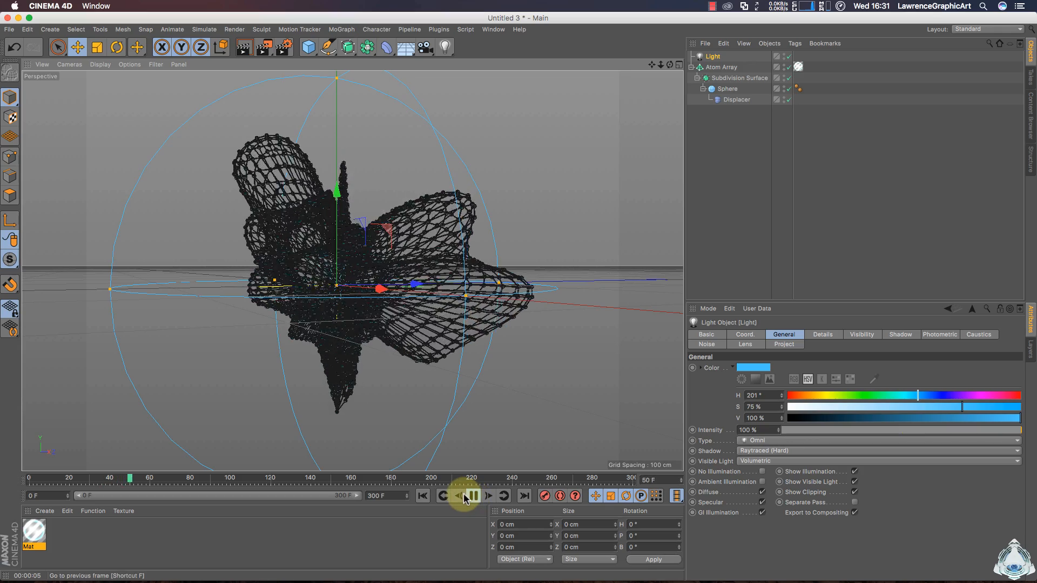
pyautogui.click(469, 496)
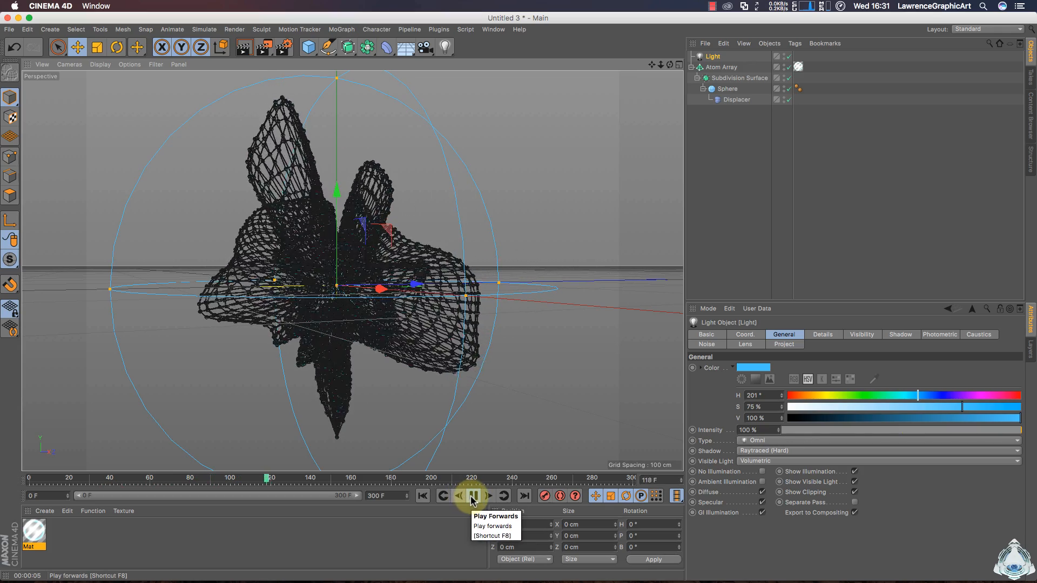
pyautogui.click(472, 496)
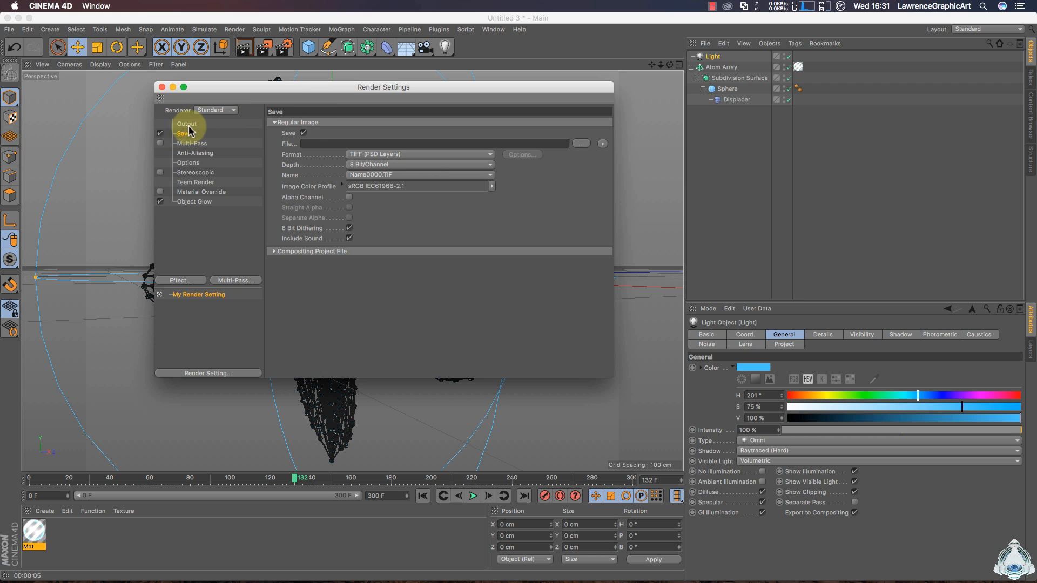
# Apply the HDV/HDTV 720 29.97 output preset and render all frames
pyautogui.click(186, 124)
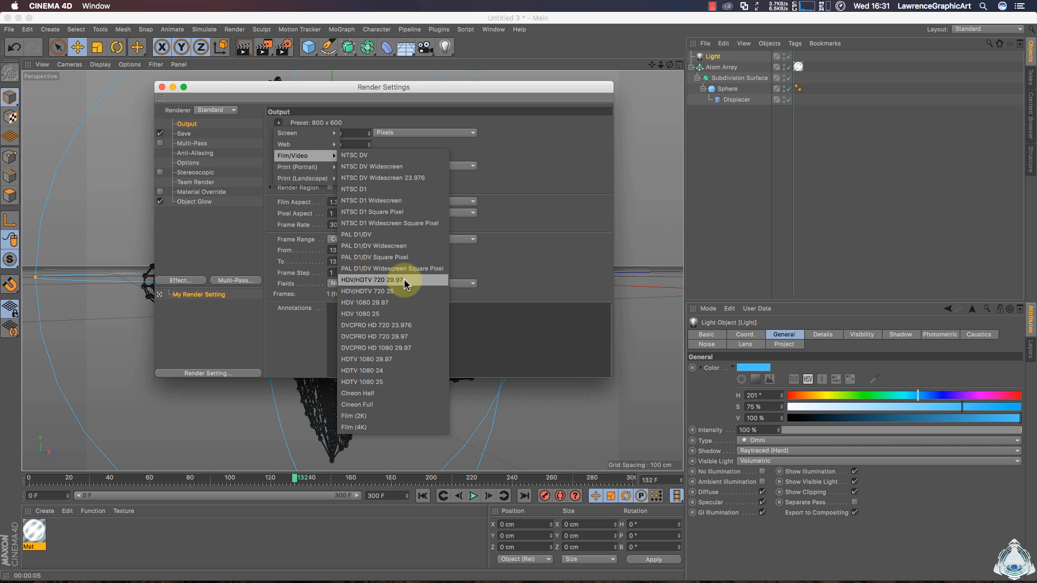
pyautogui.click(372, 280)
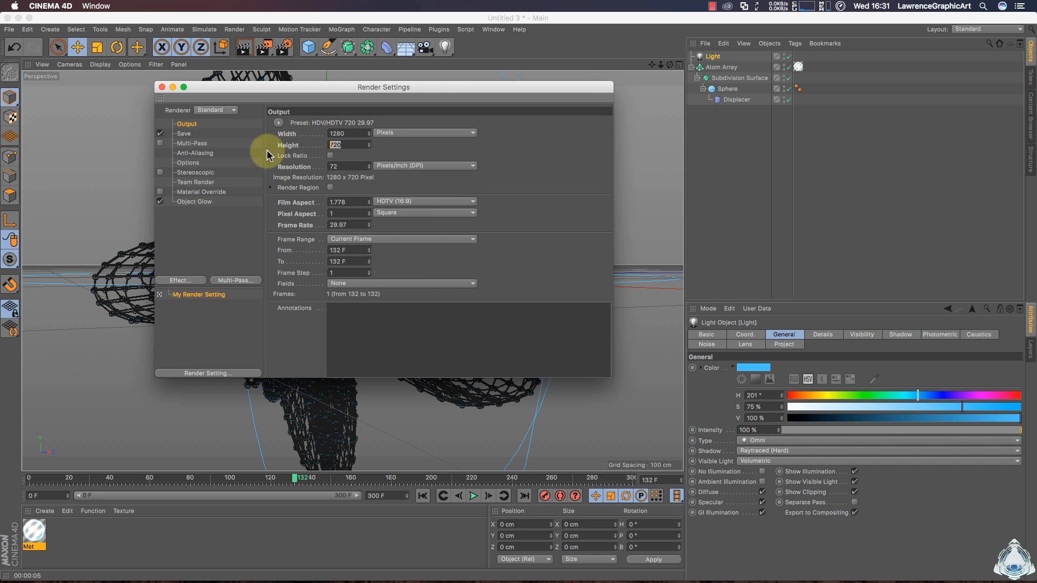
pyautogui.moveTo(308, 239)
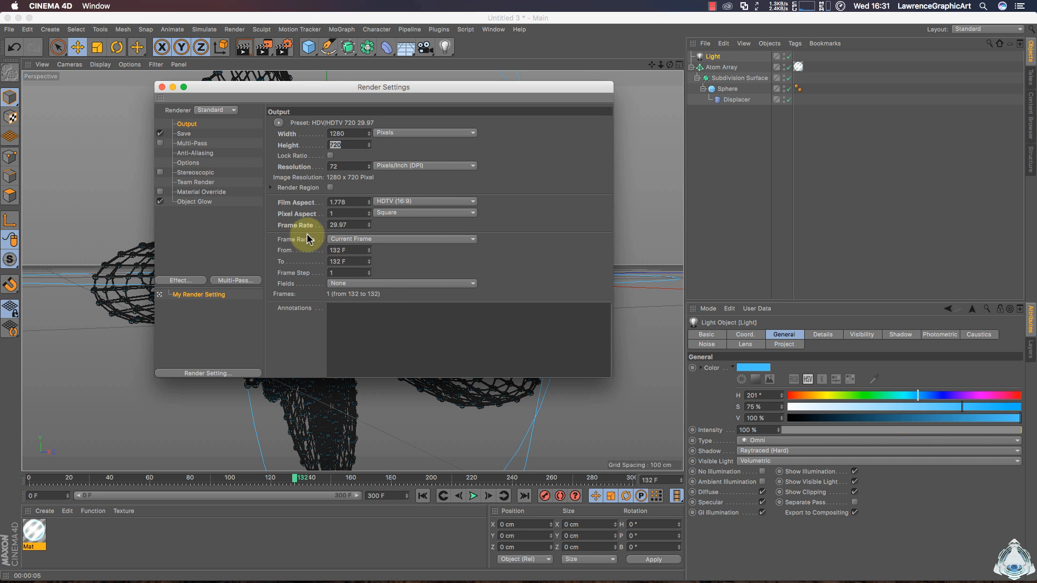
pyautogui.click(402, 239)
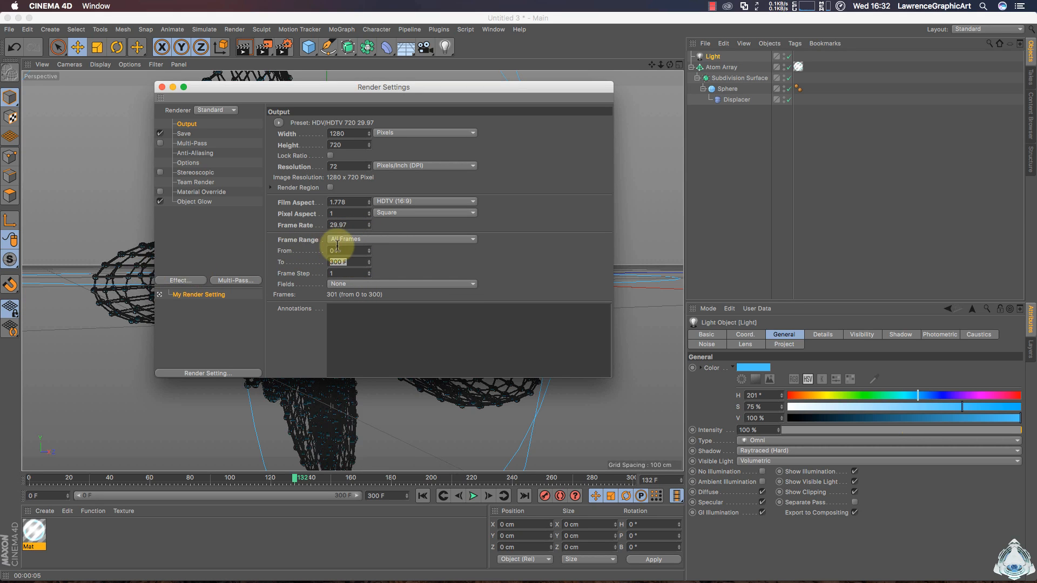
pyautogui.click(183, 133)
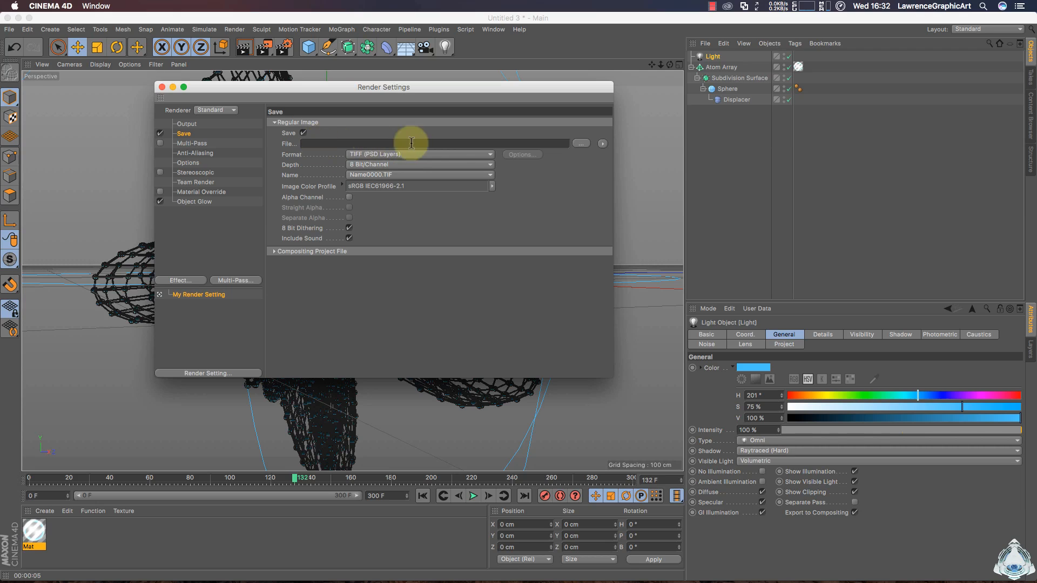
# Set the save format to QuickTime Movie, briefly checking the object glow settings
pyautogui.click(420, 155)
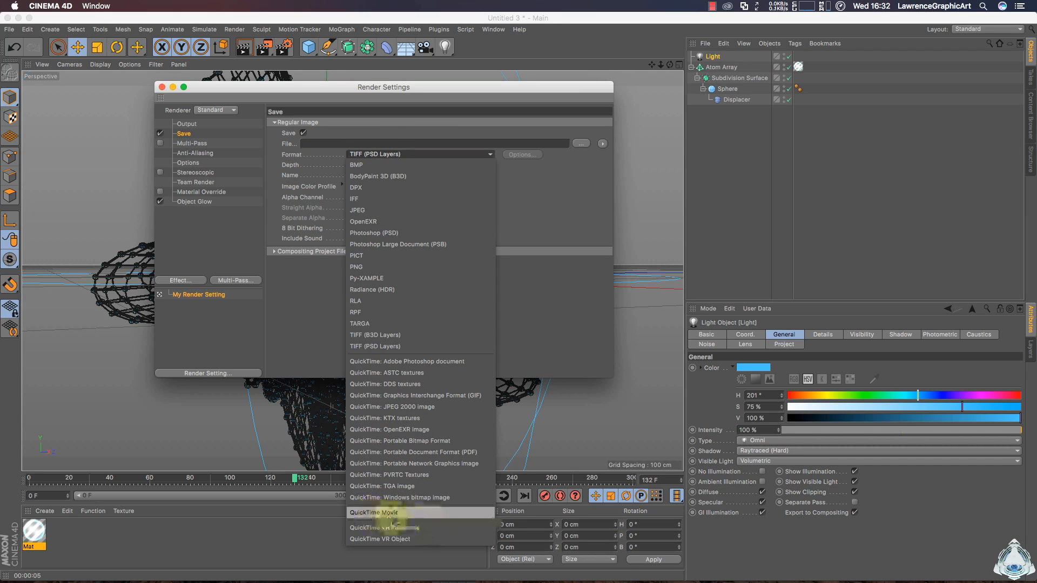
pyautogui.click(370, 513)
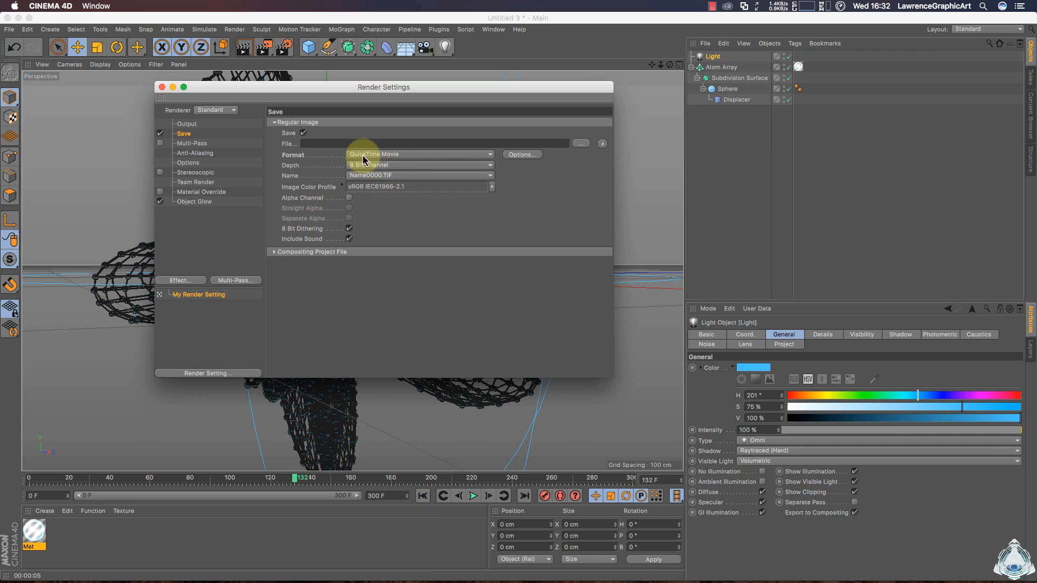
pyautogui.click(425, 143)
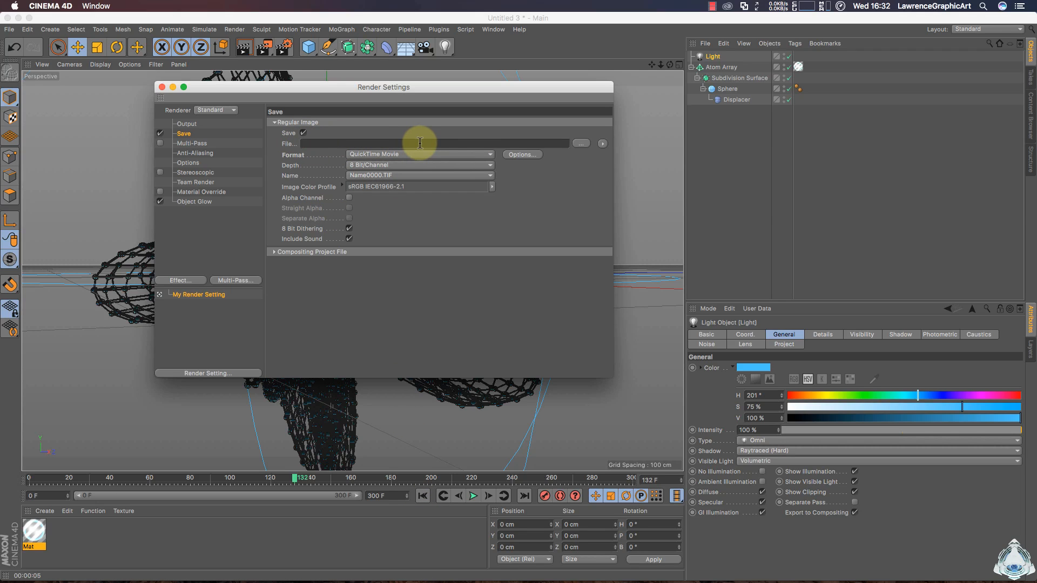
pyautogui.moveTo(195, 164)
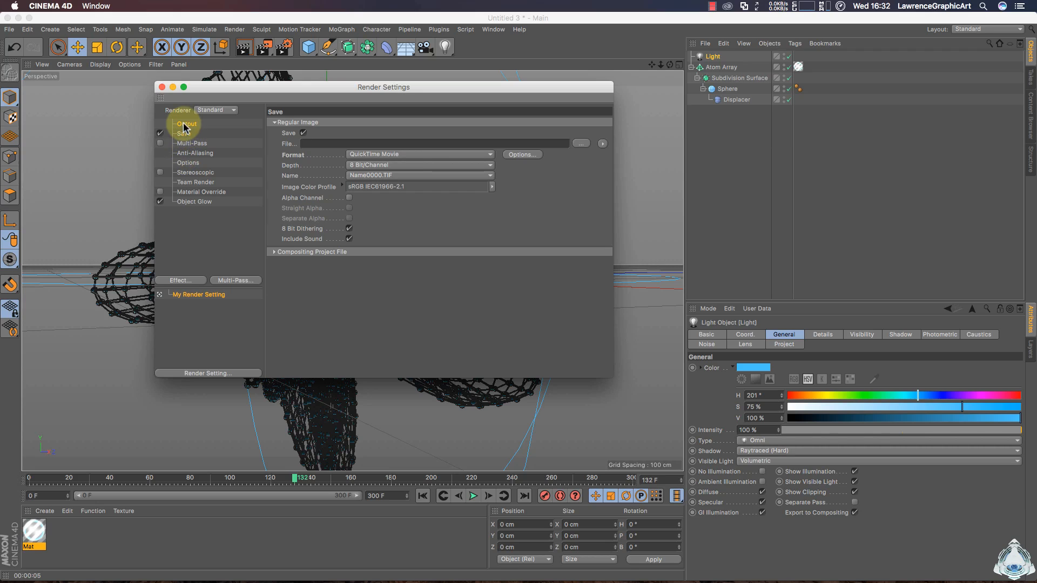
pyautogui.click(193, 201)
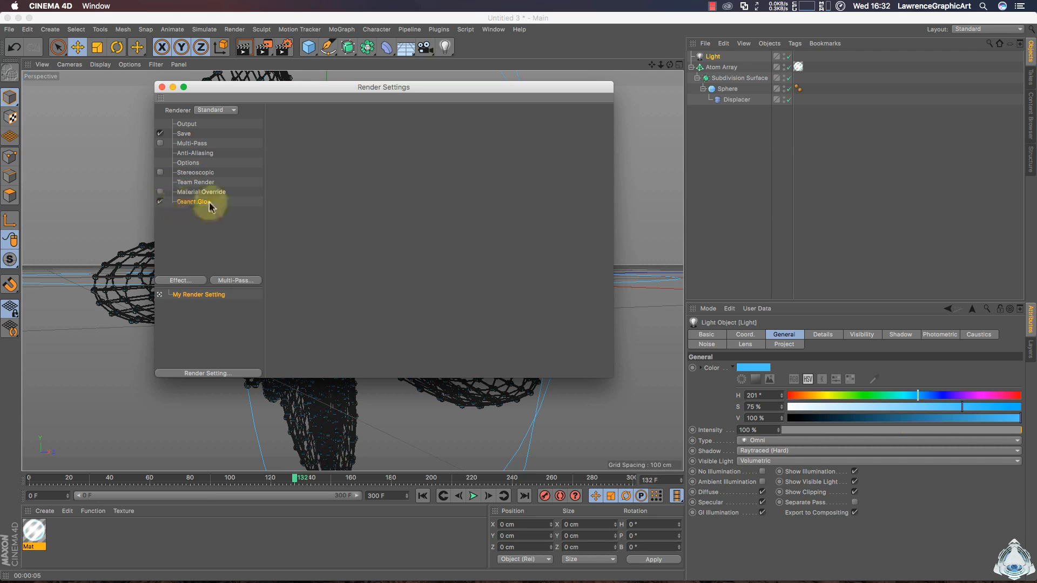
pyautogui.click(186, 123)
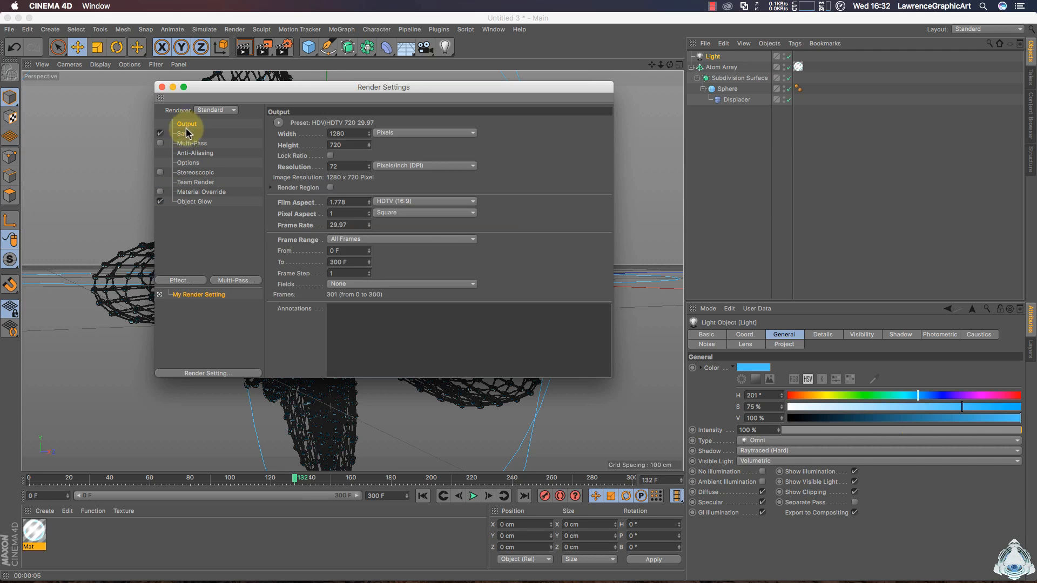